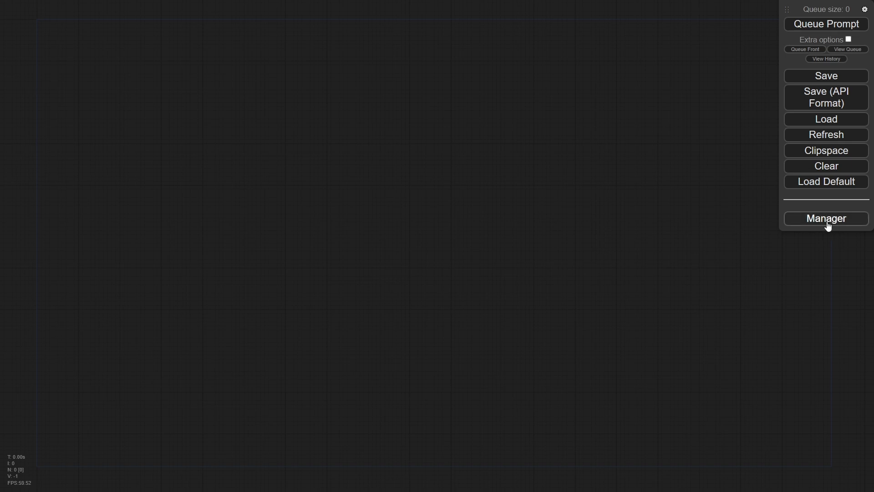
Browse the Manager's custom node pack list, filtering by updates, all, then installed packs.
{"action": "left_click", "coordinate": [826, 218]}
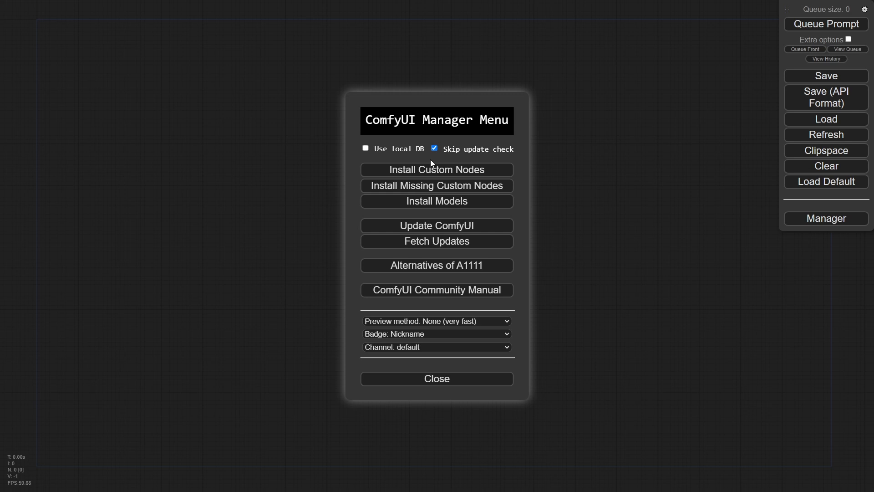
{"action": "left_click", "coordinate": [437, 170]}
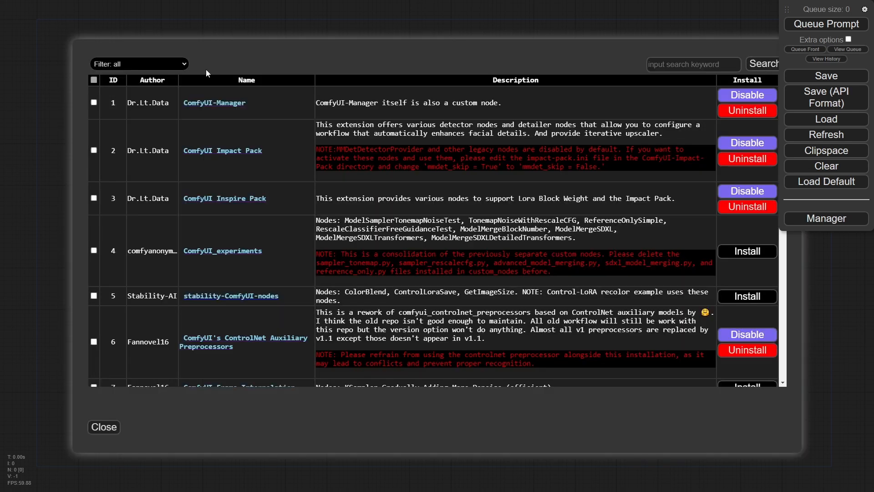
{"action": "left_click", "coordinate": [139, 64]}
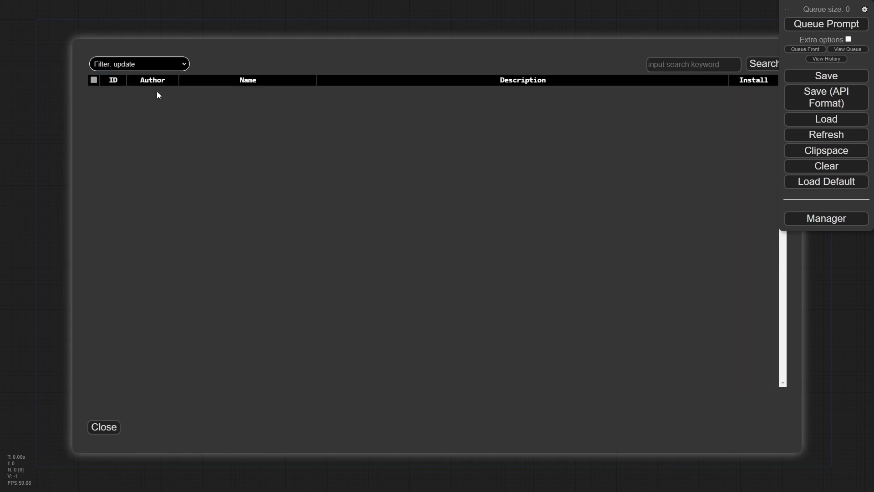
{"action": "left_click", "coordinate": [139, 64]}
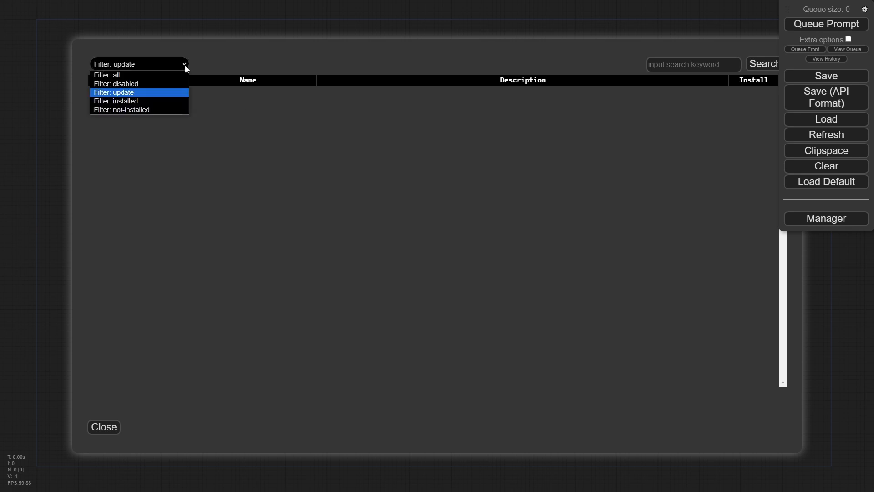
{"action": "left_click", "coordinate": [106, 75]}
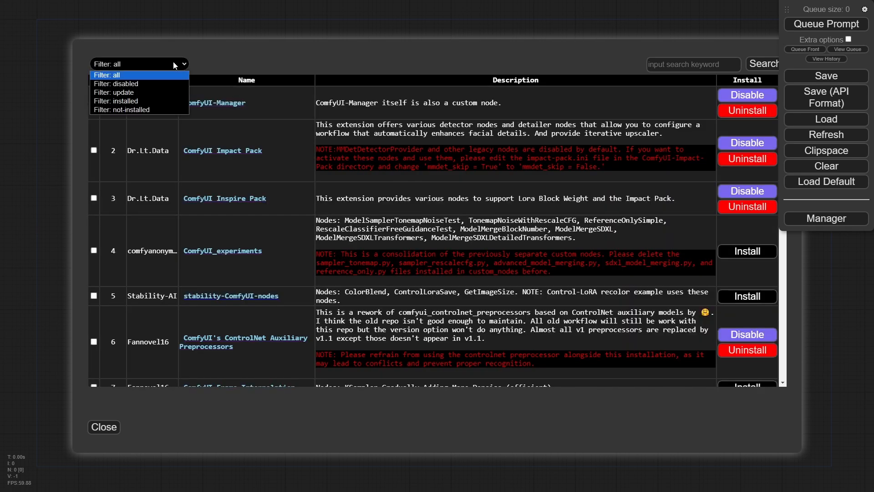
{"action": "left_click", "coordinate": [116, 102]}
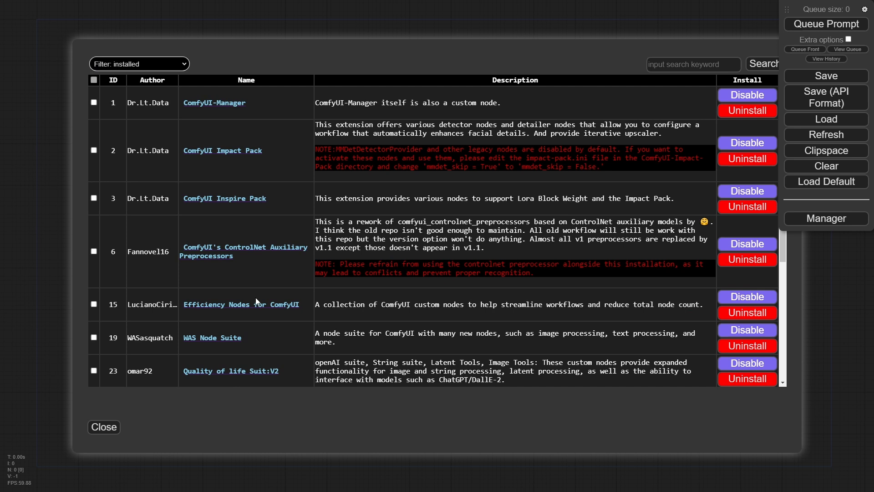
{"action": "mouse_move", "coordinate": [266, 312]}
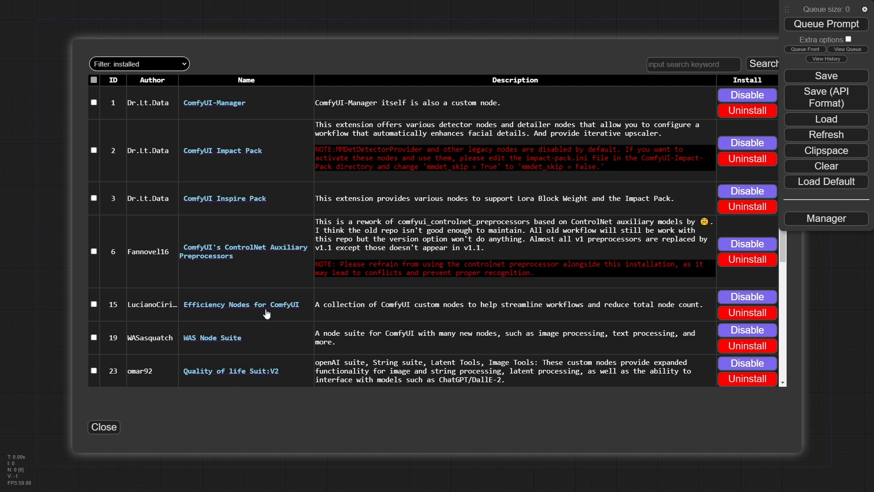
{"action": "mouse_move", "coordinate": [393, 319]}
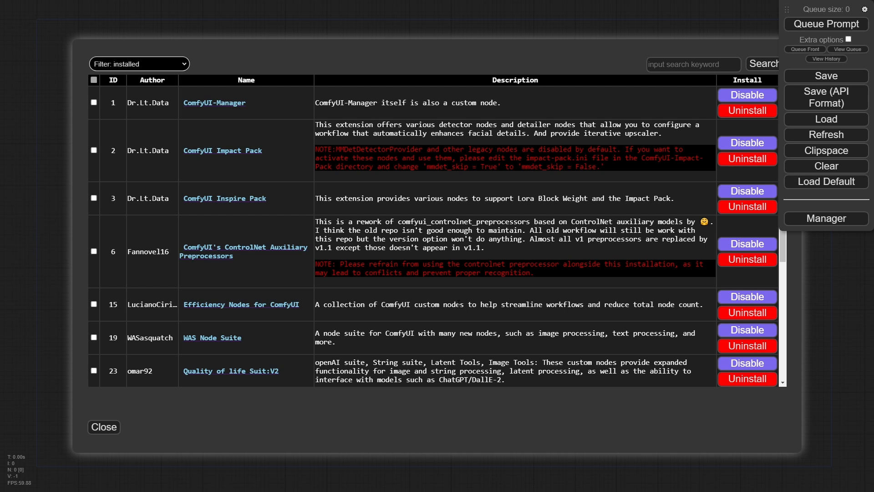
{"action": "left_click", "coordinate": [103, 426]}
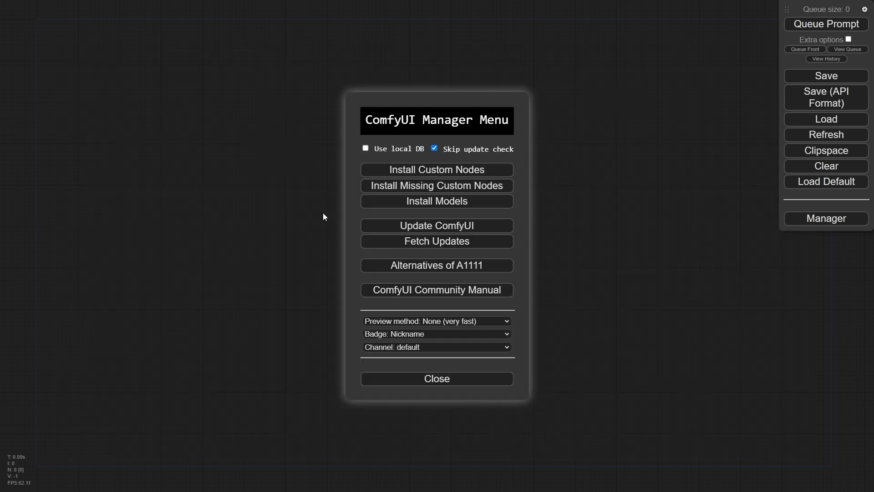
{"action": "left_click", "coordinate": [436, 379]}
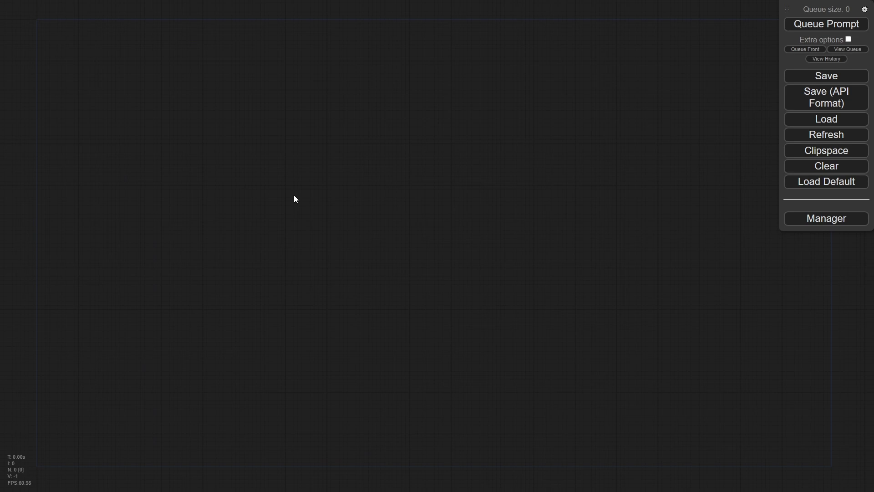
Add an Eff. Loader SDXL node through the 'eff' node search.
{"action": "double_click", "coordinate": [295, 198]}
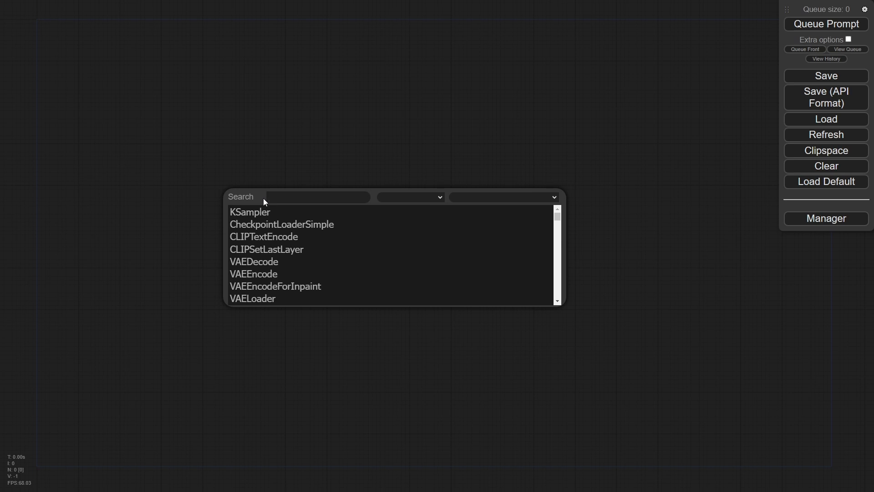
{"action": "type", "text": "eff"}
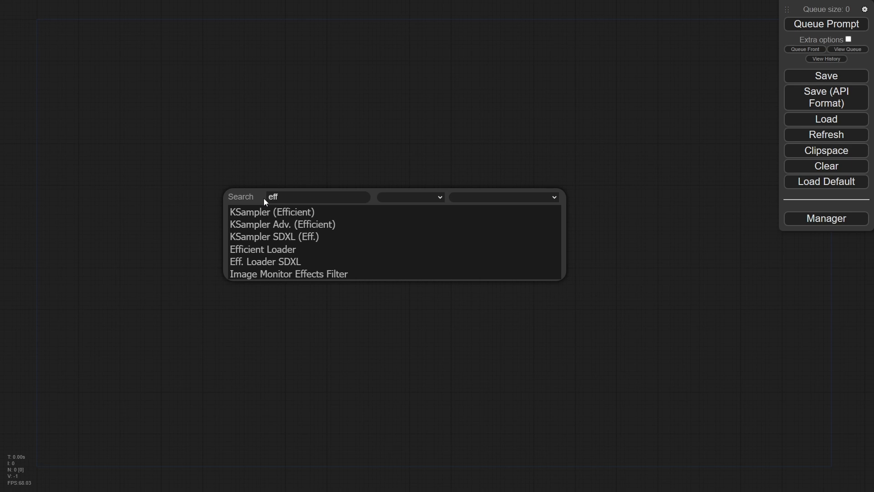
{"action": "mouse_move", "coordinate": [265, 261]}
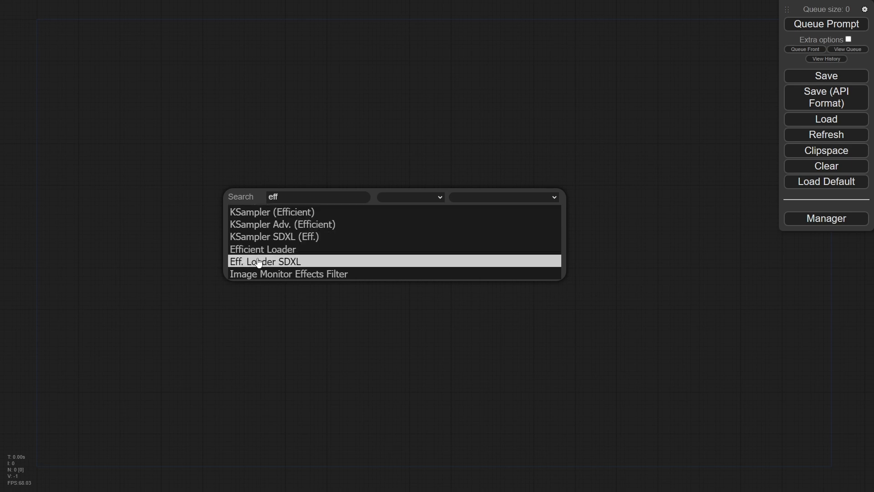
{"action": "left_click", "coordinate": [266, 261]}
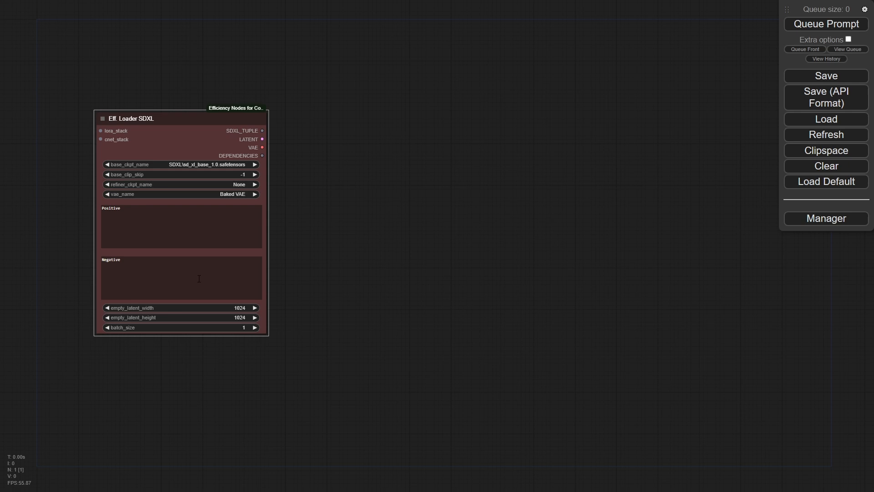
{"action": "left_click_drag", "start_coordinate": [263, 131], "coordinate": [363, 145]}
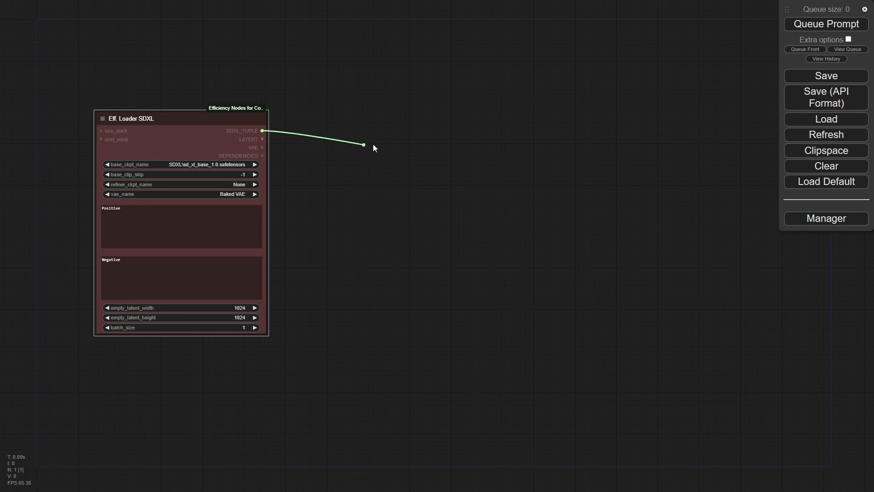
{"action": "left_click", "coordinate": [364, 145]}
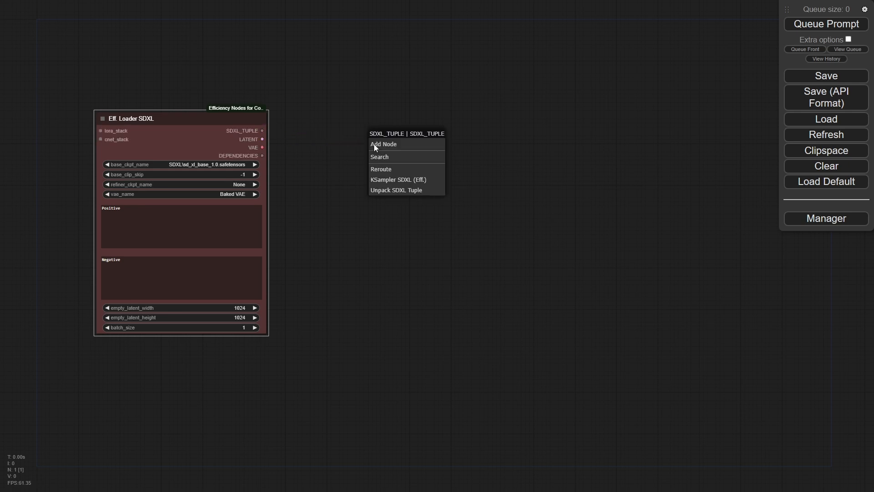
{"action": "mouse_move", "coordinate": [383, 144]}
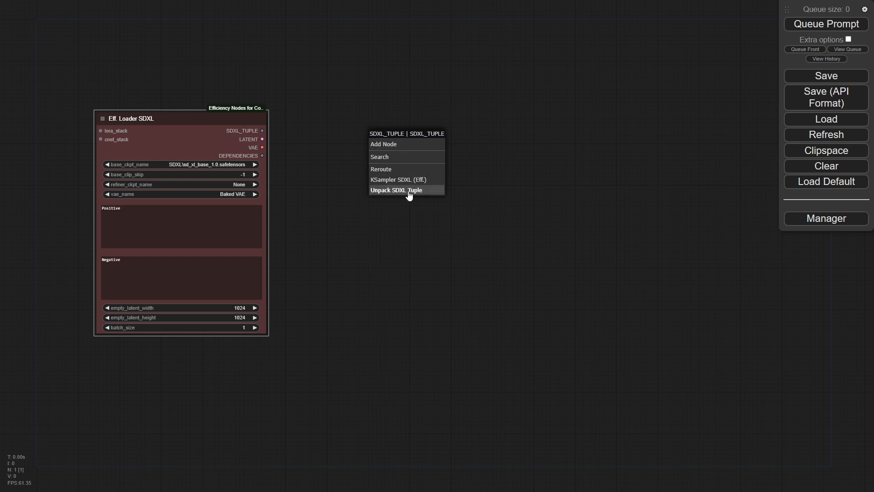
{"action": "left_click", "coordinate": [397, 191]}
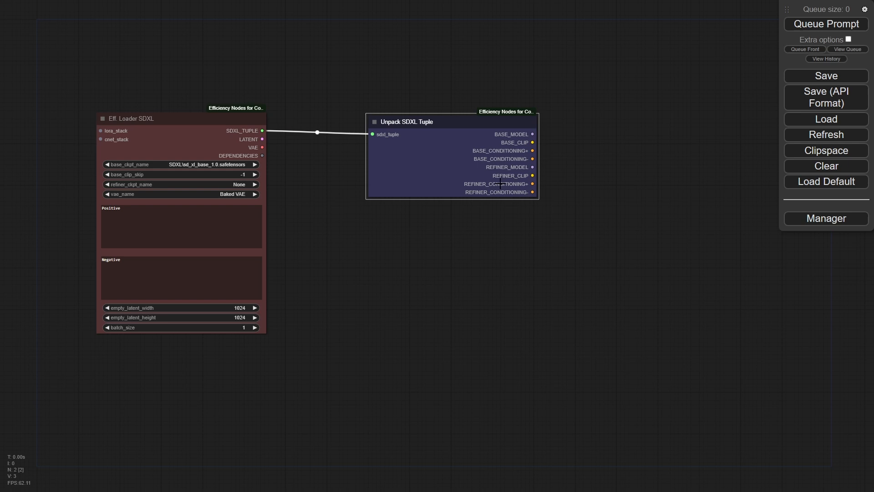
{"action": "mouse_move", "coordinate": [578, 132]}
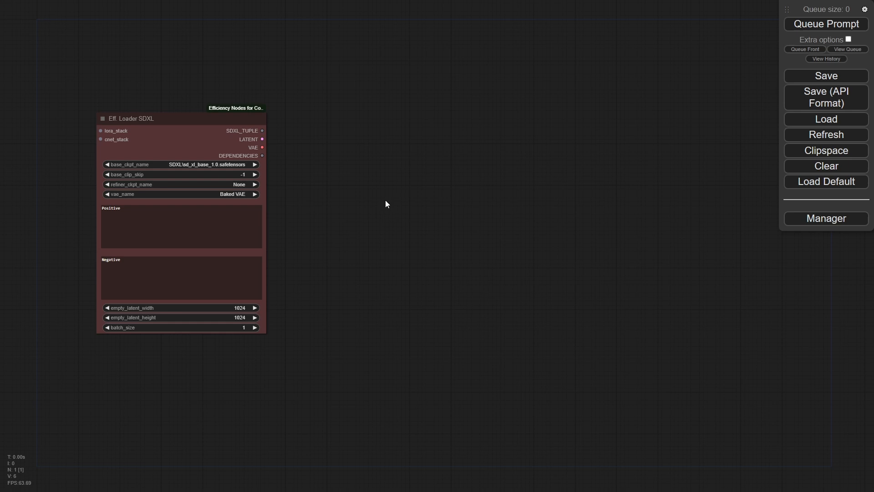
{"action": "mouse_move", "coordinate": [376, 169]}
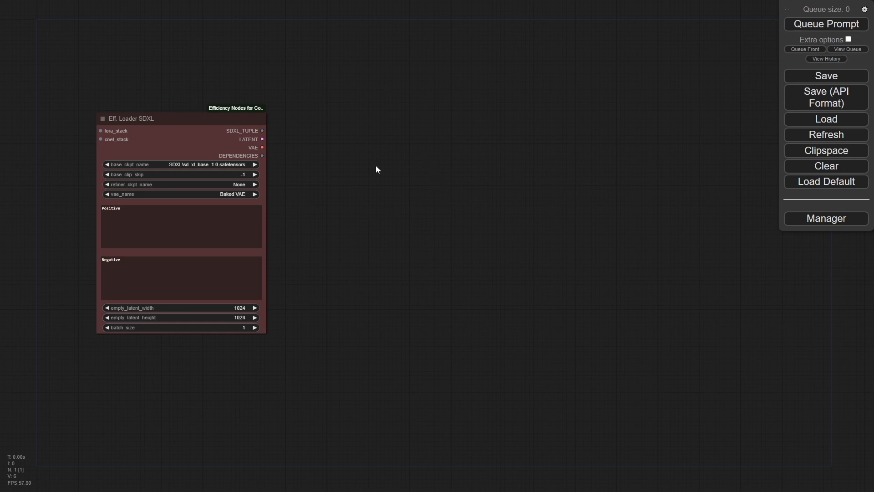
{"action": "mouse_move", "coordinate": [429, 190]}
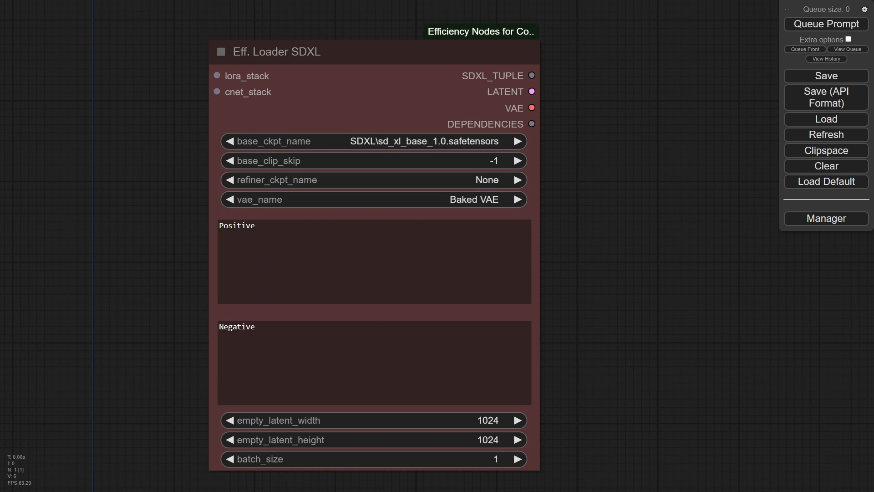
Set the positive prompt to the woman-in-an-alley dramatic light photo and select the negative placeholder.
{"action": "double_click", "coordinate": [237, 226]}
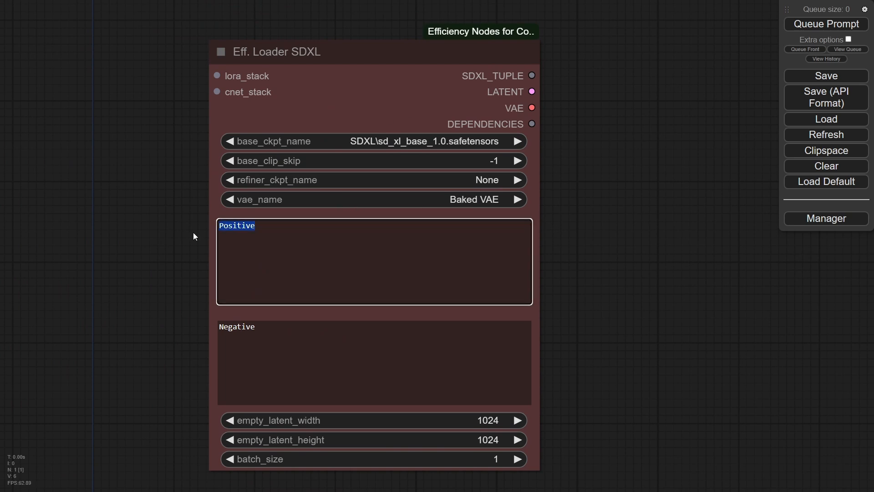
{"action": "type", "text": "photo of a beautiful woman in an alley with flowers long flowing hair dramatic light"}
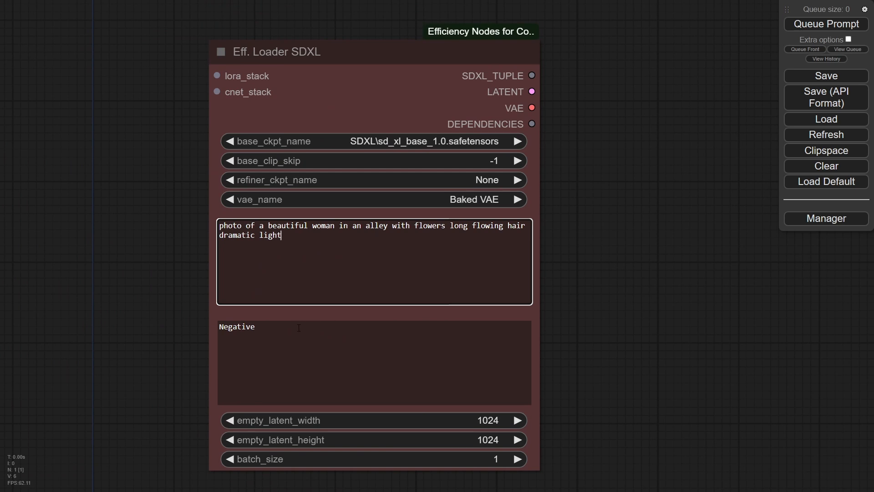
{"action": "double_click", "coordinate": [236, 326]}
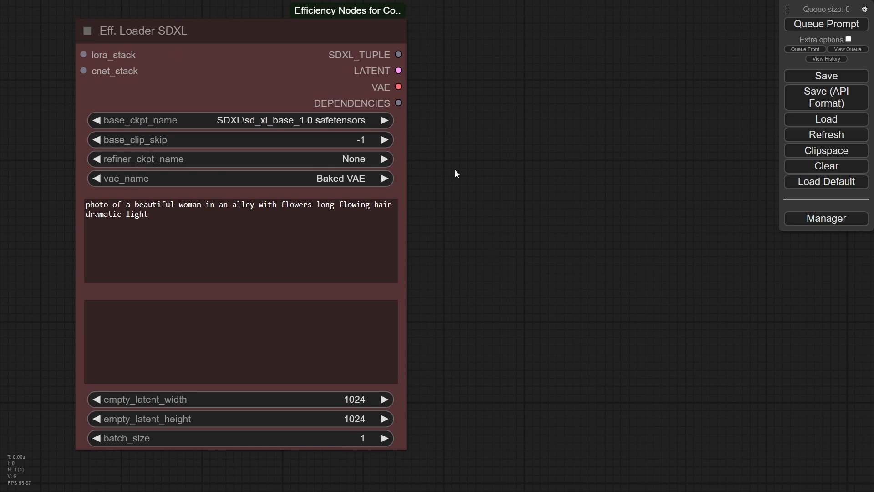
{"action": "mouse_move", "coordinate": [345, 140]}
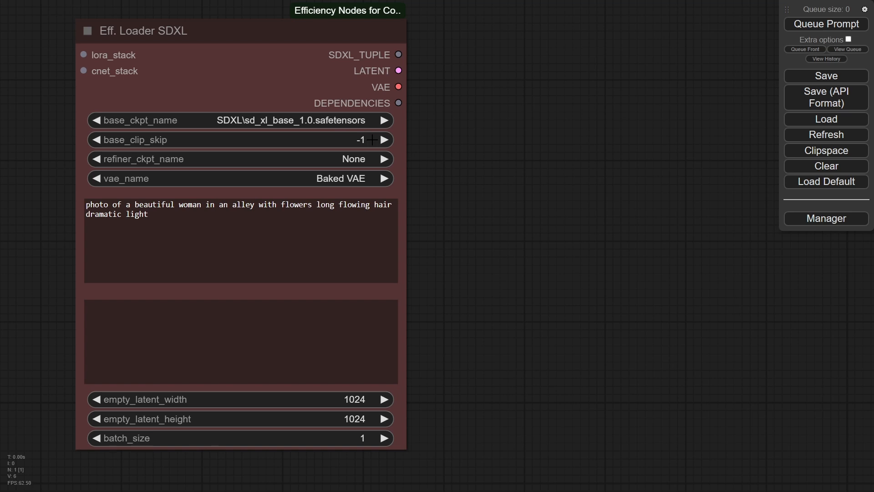
{"action": "mouse_move", "coordinate": [487, 170]}
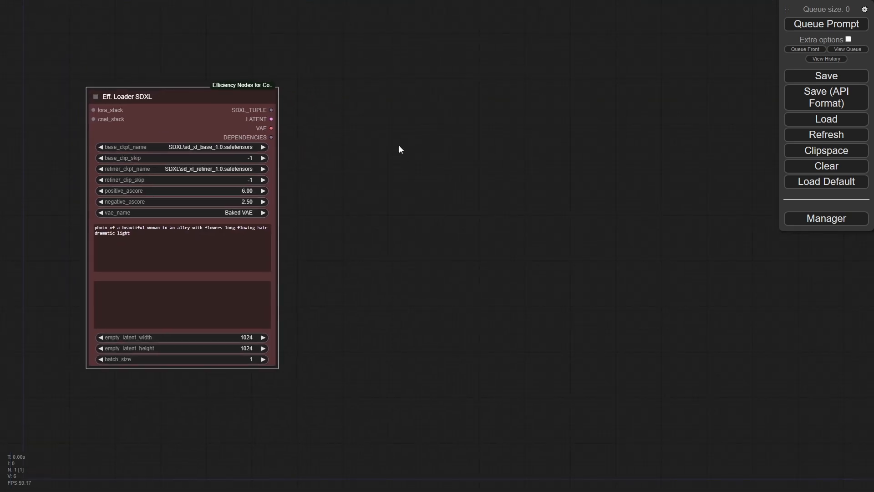
{"action": "right_click", "coordinate": [399, 149]}
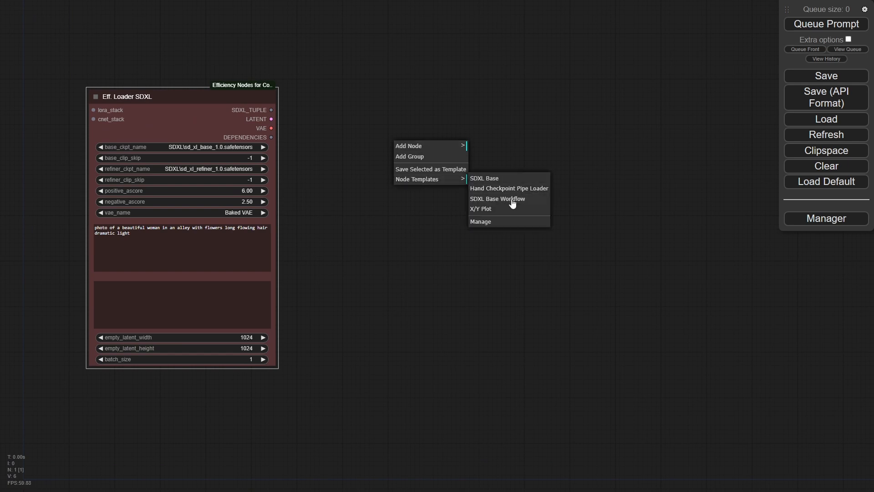
{"action": "left_click", "coordinate": [497, 199]}
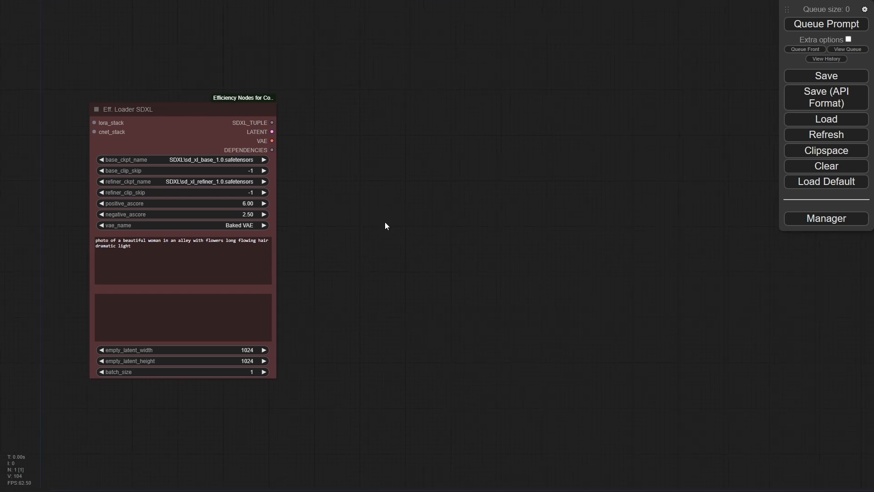
{"action": "mouse_move", "coordinate": [290, 143]}
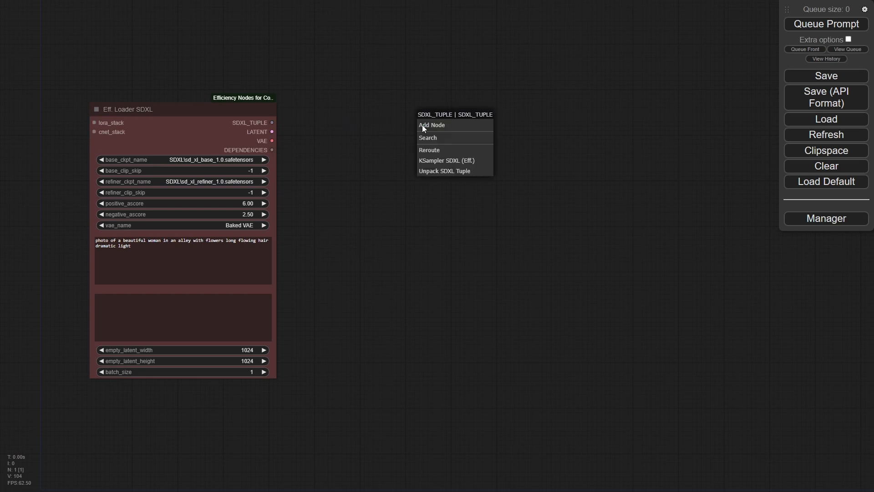
{"action": "mouse_move", "coordinate": [457, 162]}
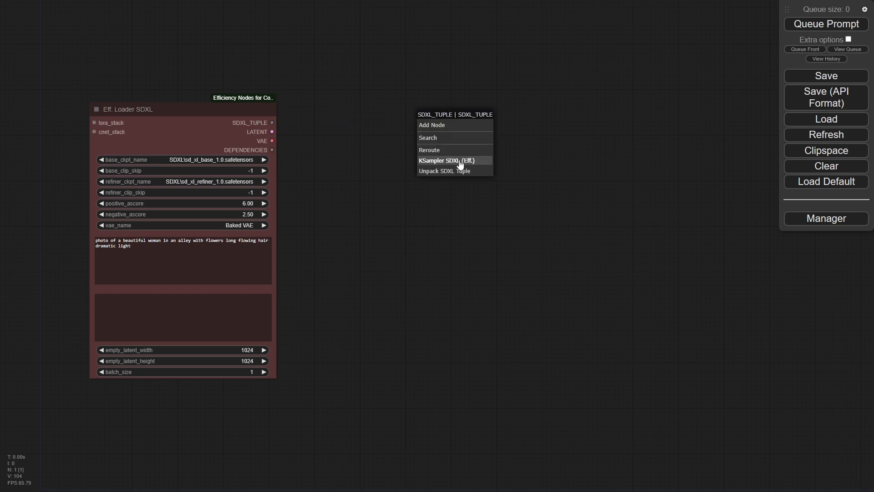
Add a KSampler SDXL (Eff.) fed by the loader's SDXL tuple, keeping sampler_state on Sample.
{"action": "left_click", "coordinate": [446, 160]}
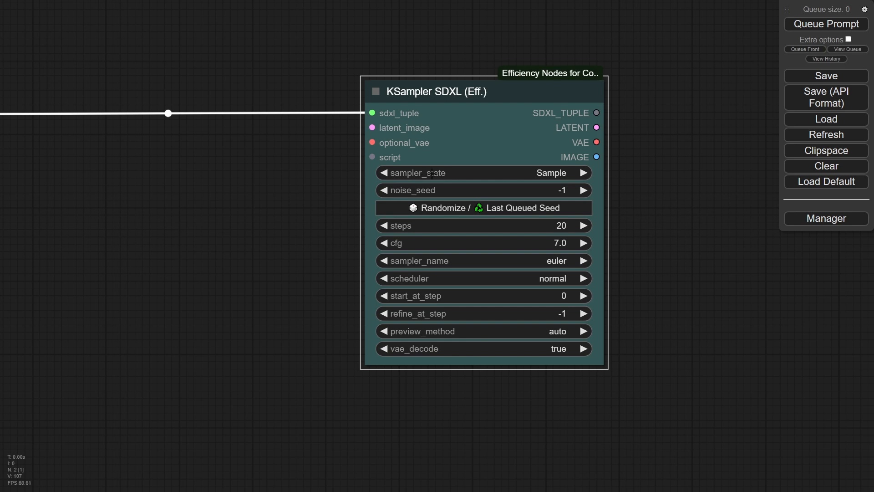
{"action": "left_click", "coordinate": [482, 172]}
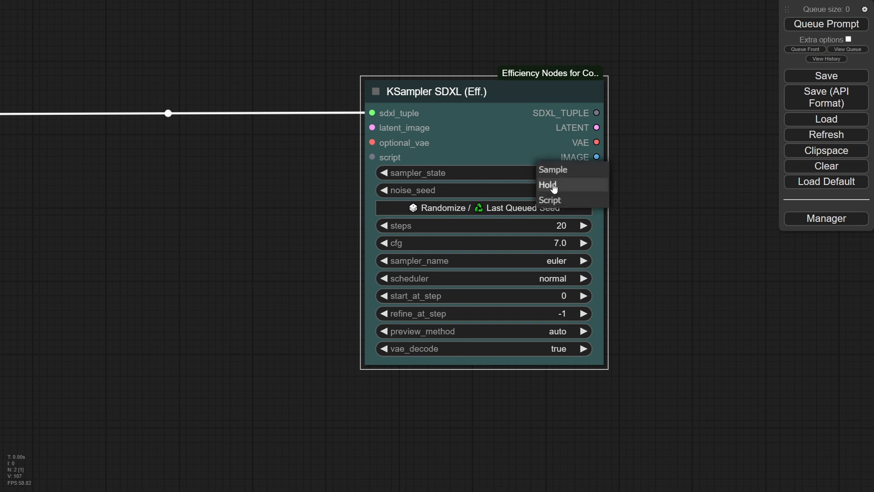
{"action": "mouse_move", "coordinate": [551, 201]}
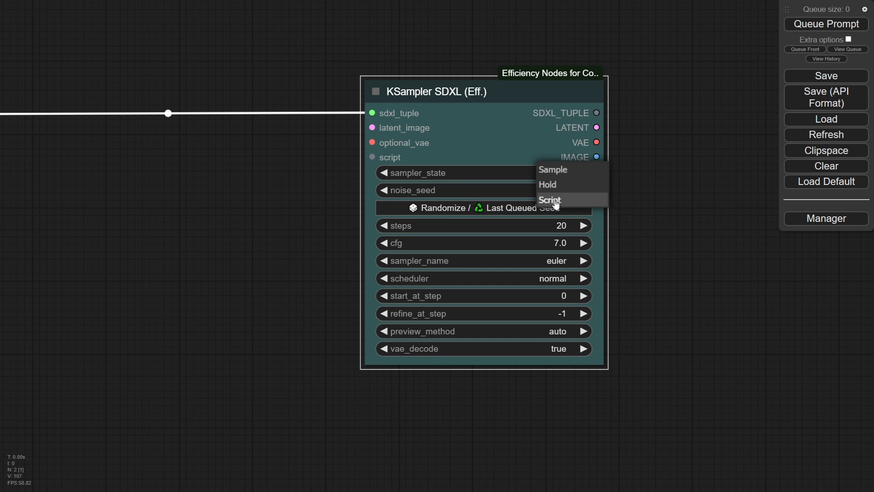
{"action": "mouse_move", "coordinate": [549, 184]}
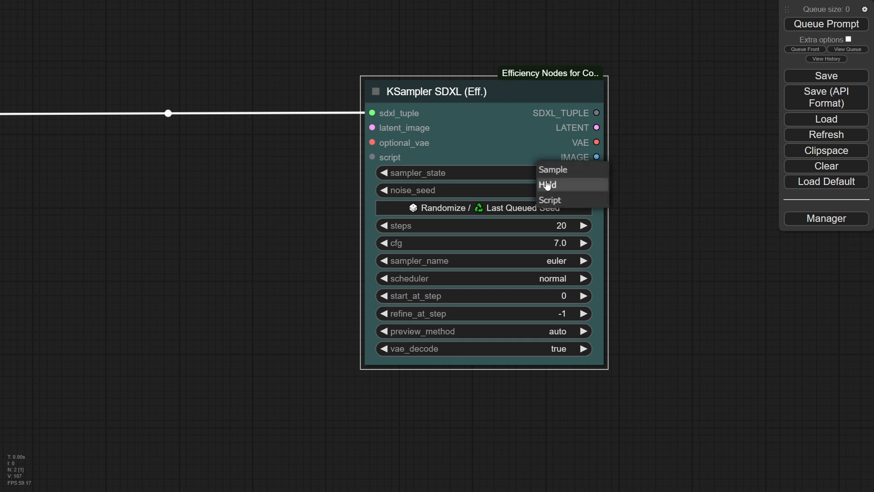
{"action": "left_click", "coordinate": [552, 170]}
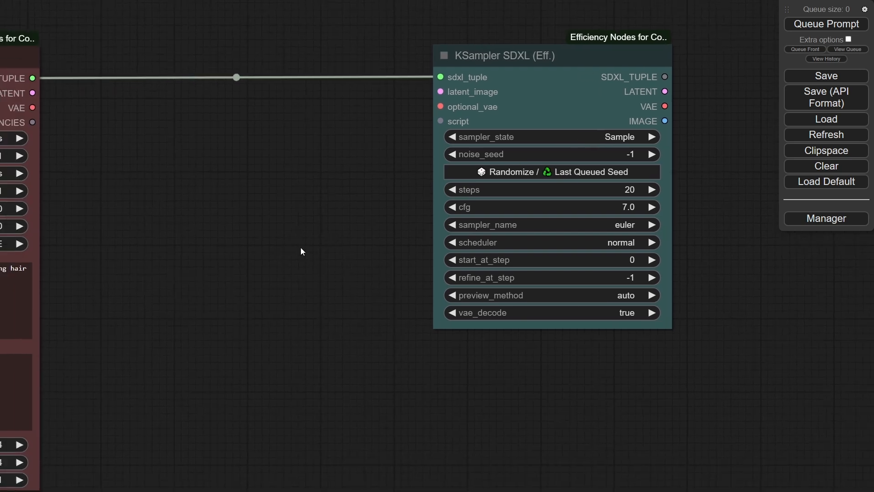
{"action": "mouse_move", "coordinate": [315, 284]}
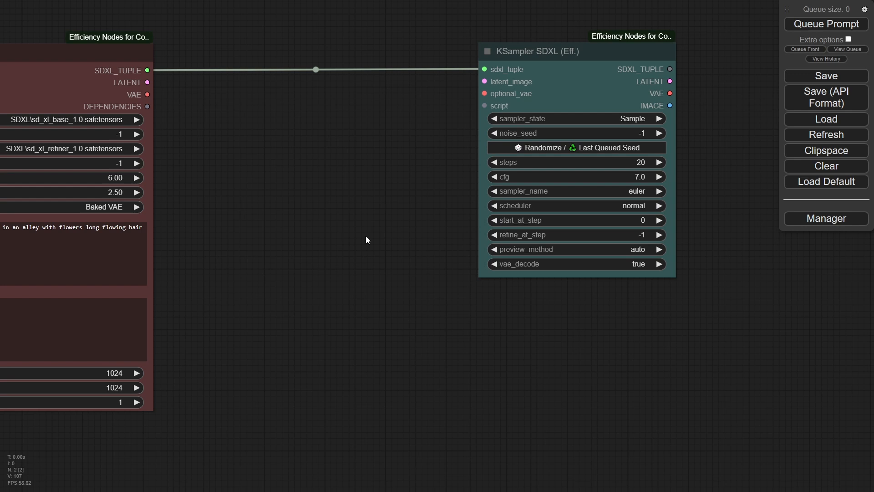
{"action": "mouse_move", "coordinate": [330, 234]}
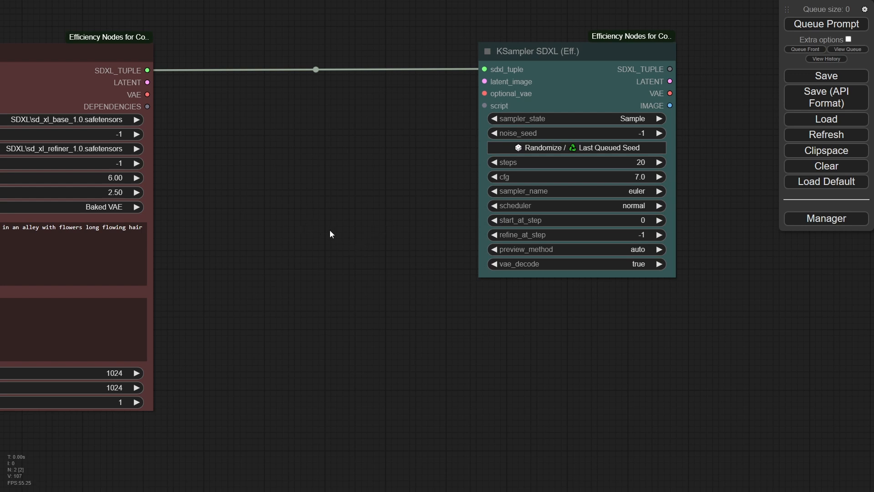
Add an XY Plot node through the 'xy' node search.
{"action": "double_click", "coordinate": [331, 234]}
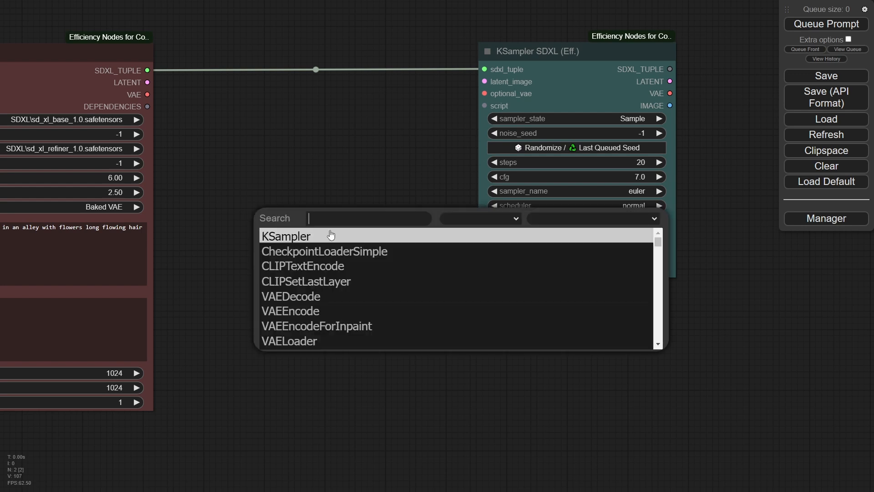
{"action": "type", "text": "xy"}
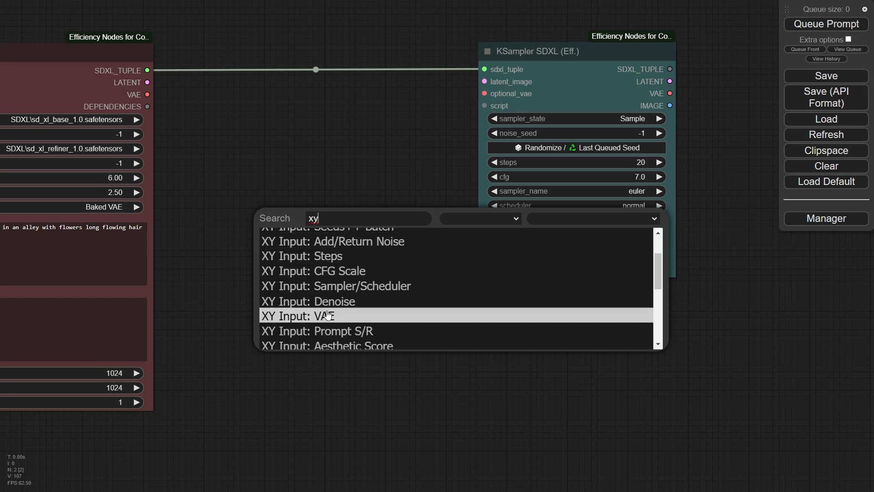
{"action": "scroll", "scroll_direction": "down", "scroll_amount": 3}
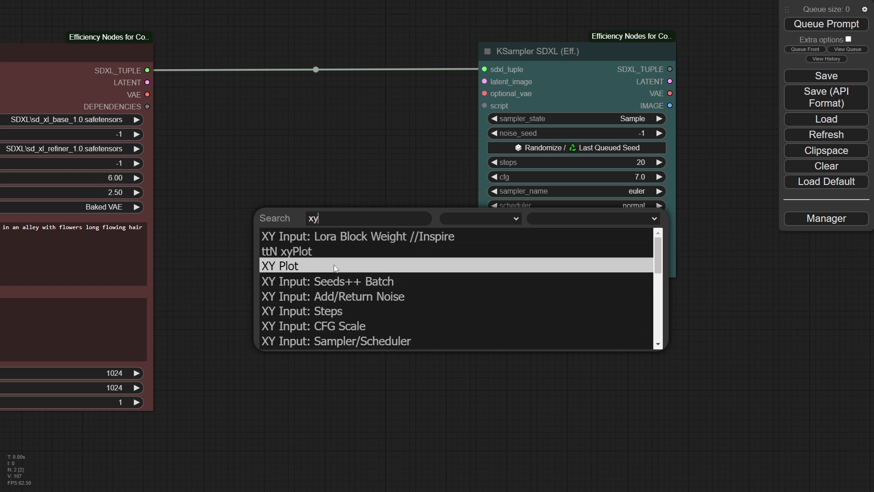
{"action": "left_click", "coordinate": [279, 265]}
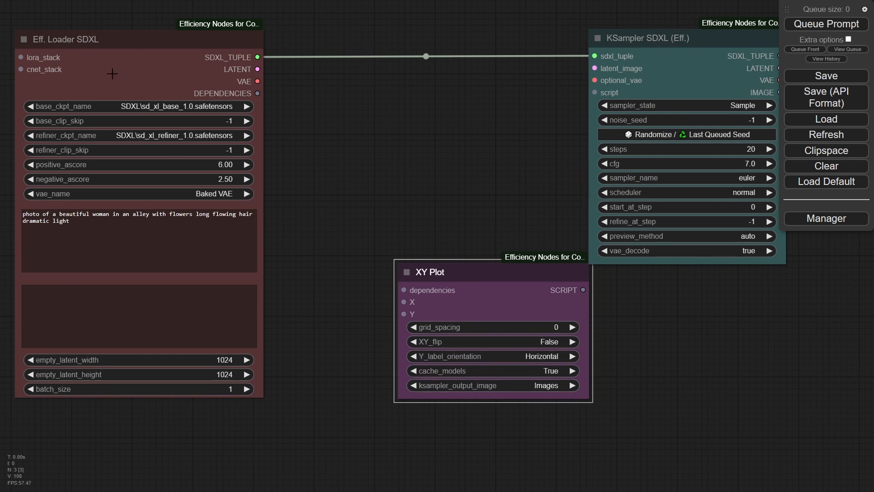
Connect the loader's DEPENDENCIES output to the XY Plot's dependencies input.
{"action": "left_click_drag", "start_coordinate": [257, 93], "coordinate": [402, 290]}
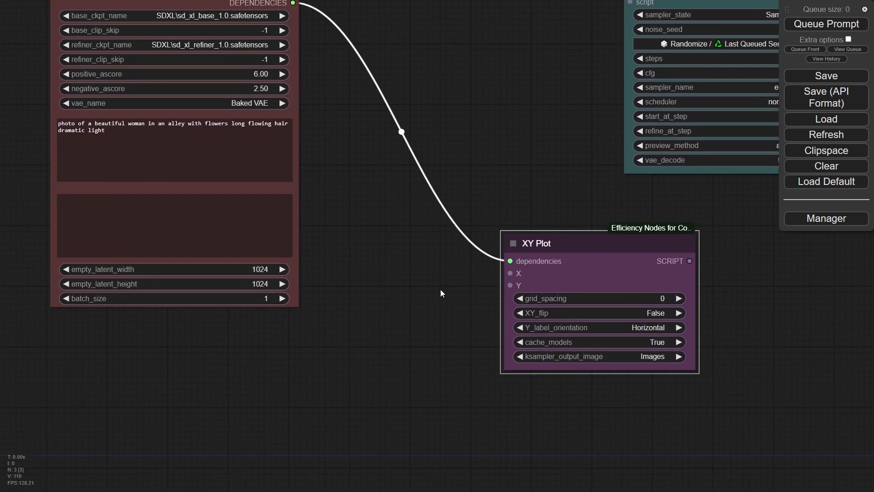
{"action": "left_click_drag", "start_coordinate": [441, 293], "coordinate": [393, 304]}
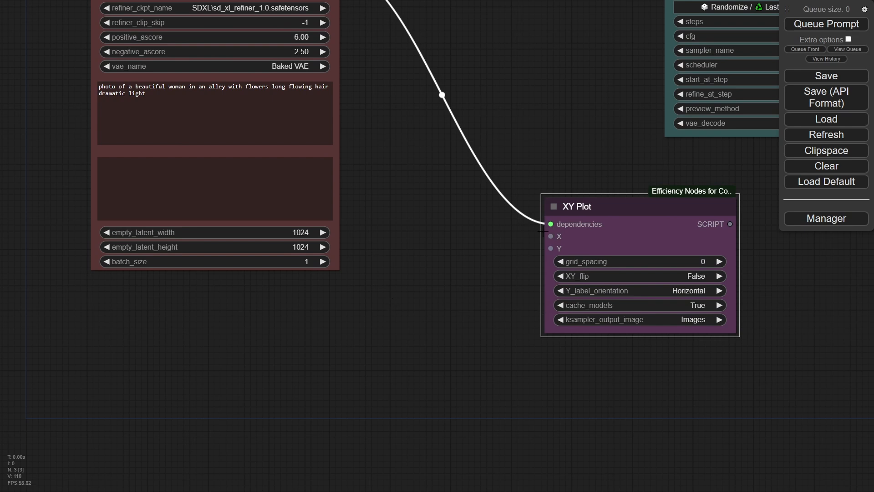
{"action": "mouse_move", "coordinate": [343, 337]}
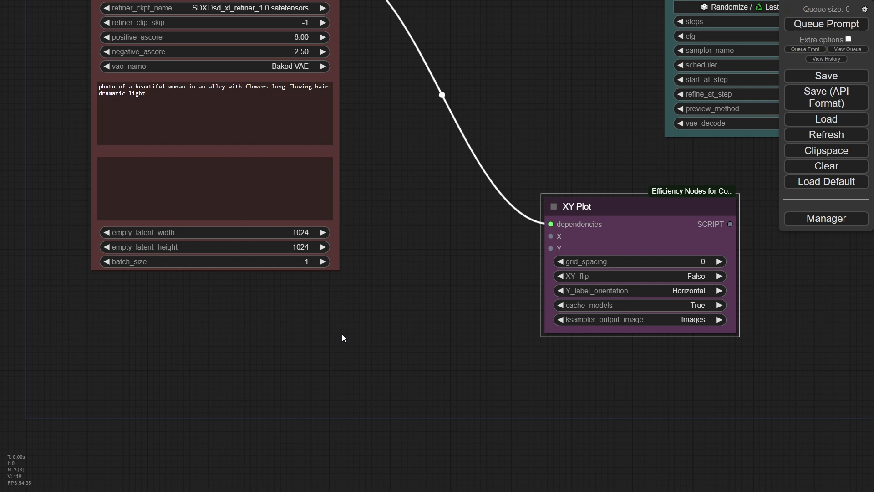
Add XY Input: Sampler/Scheduler wired to Y and XY Input: Seeds++ Batch on X.
{"action": "type", "text": "xy"}
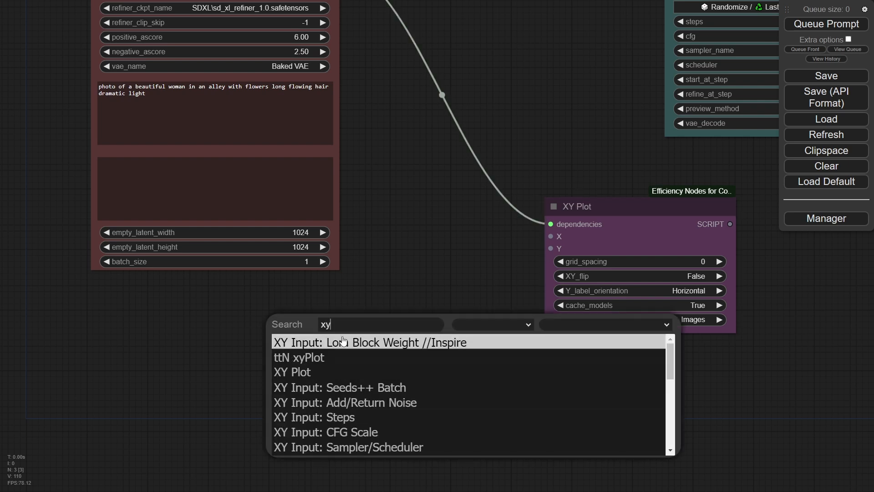
{"action": "scroll", "scroll_direction": "down", "scroll_amount": 3}
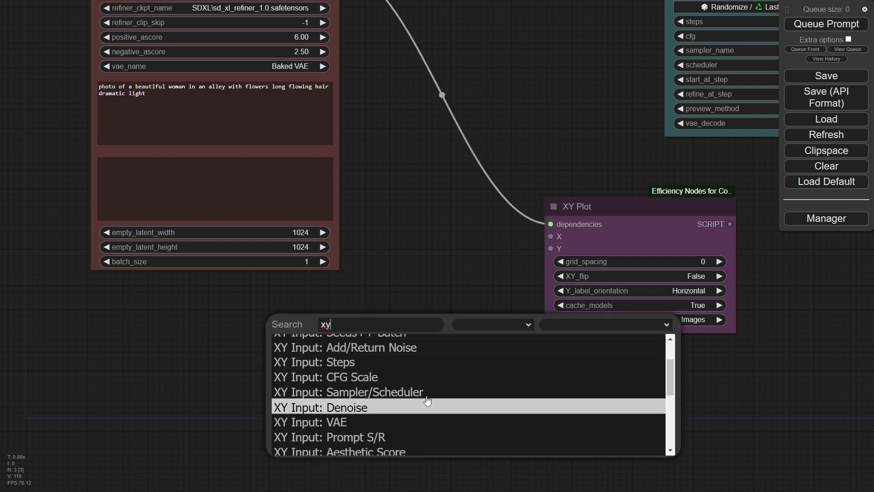
{"action": "left_click", "coordinate": [348, 391]}
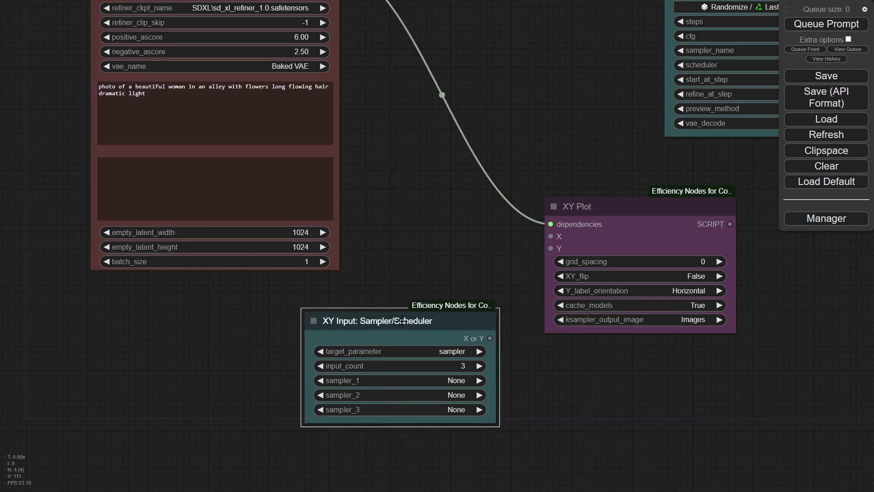
{"action": "left_click_drag", "start_coordinate": [489, 338], "coordinate": [550, 249]}
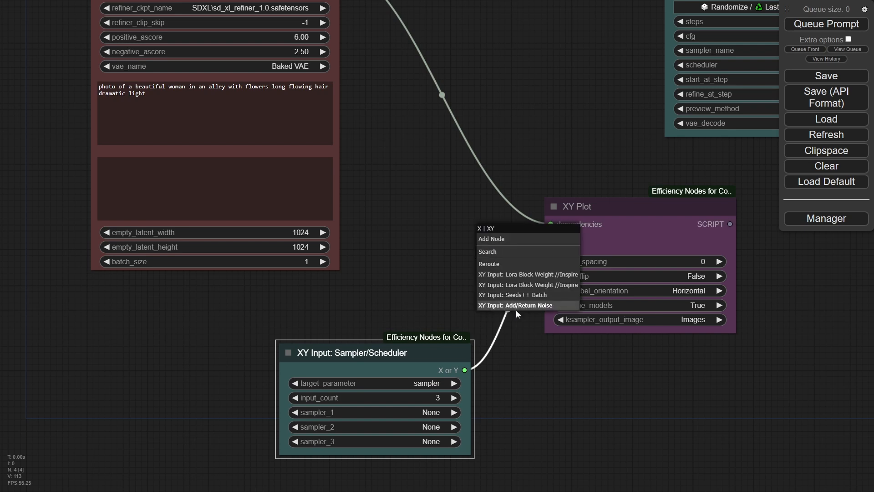
{"action": "left_click", "coordinate": [510, 294]}
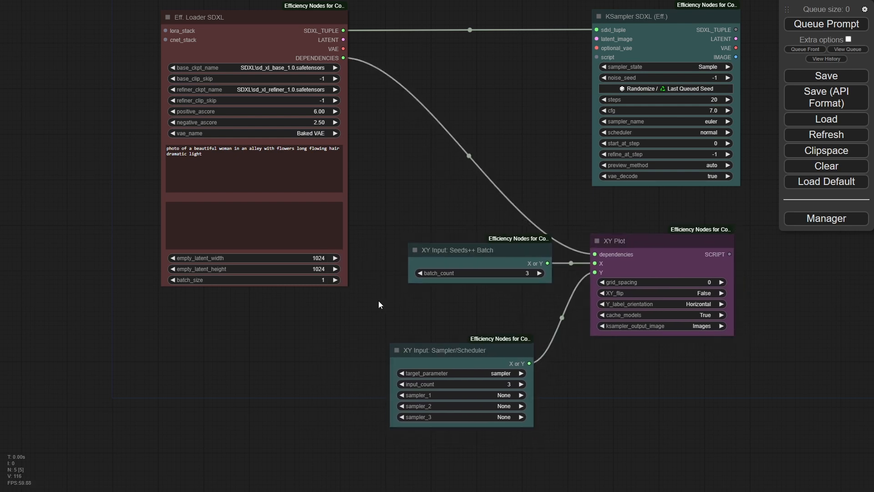
{"action": "mouse_move", "coordinate": [450, 300]}
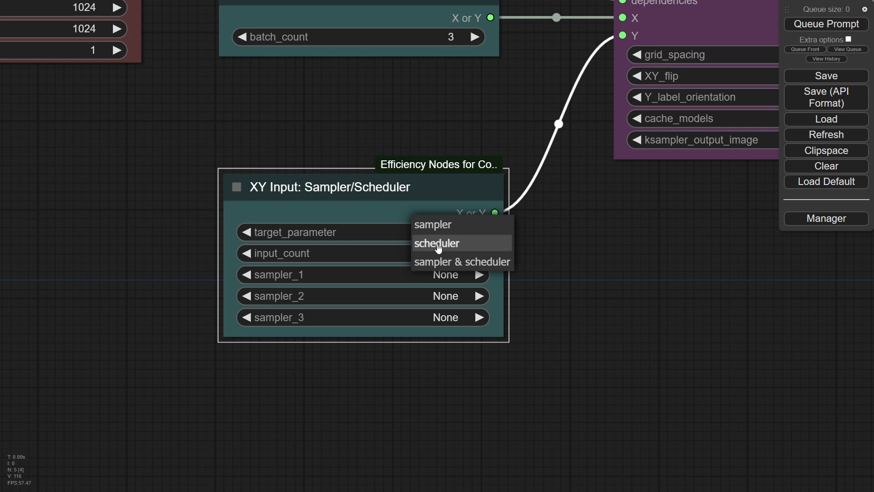
Target scheduler on the Sampler/Scheduler input and set the fourth scheduler to sgm_uniform.
{"action": "left_click", "coordinate": [436, 243]}
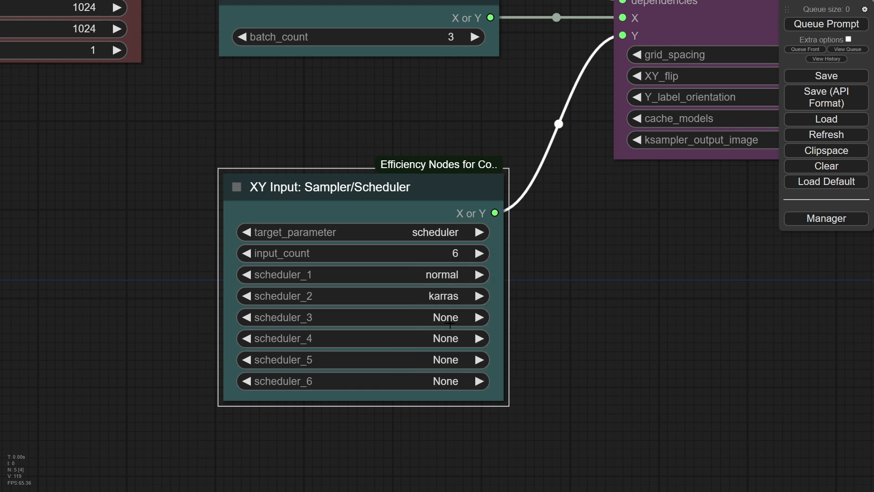
{"action": "left_click", "coordinate": [445, 317]}
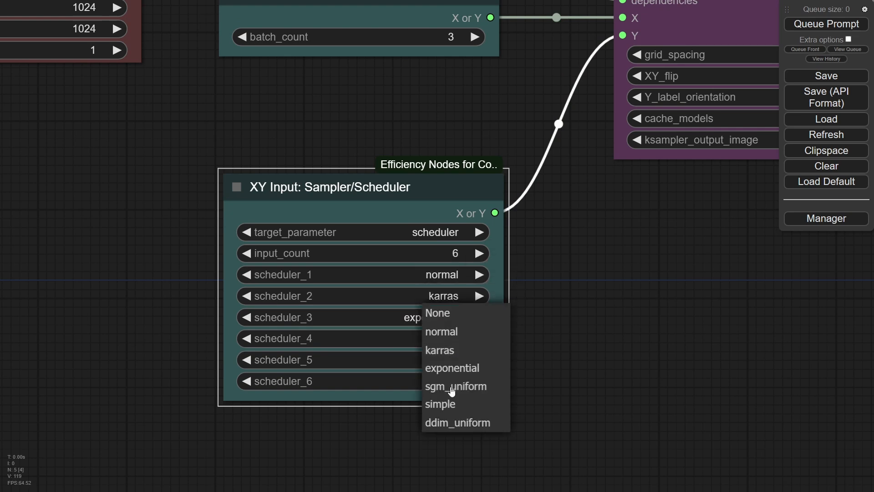
{"action": "left_click", "coordinate": [455, 386]}
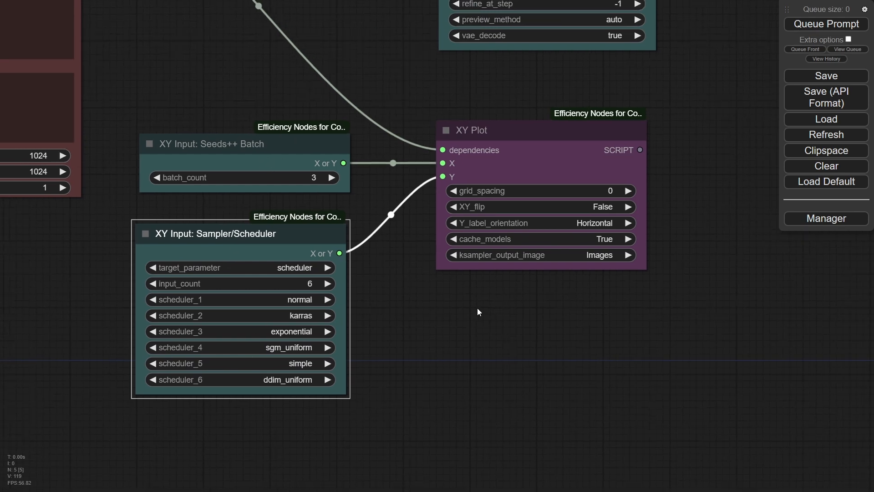
Wire the XY Plot SCRIPT into KSampler SDXL and add a Preview Image on its IMAGE output.
{"action": "left_click_drag", "start_coordinate": [478, 313], "coordinate": [656, 337]}
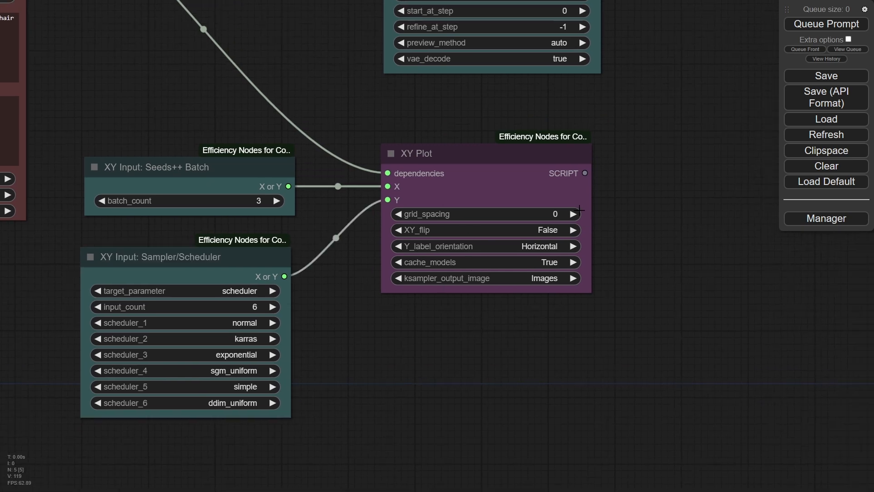
{"action": "mouse_move", "coordinate": [607, 288]}
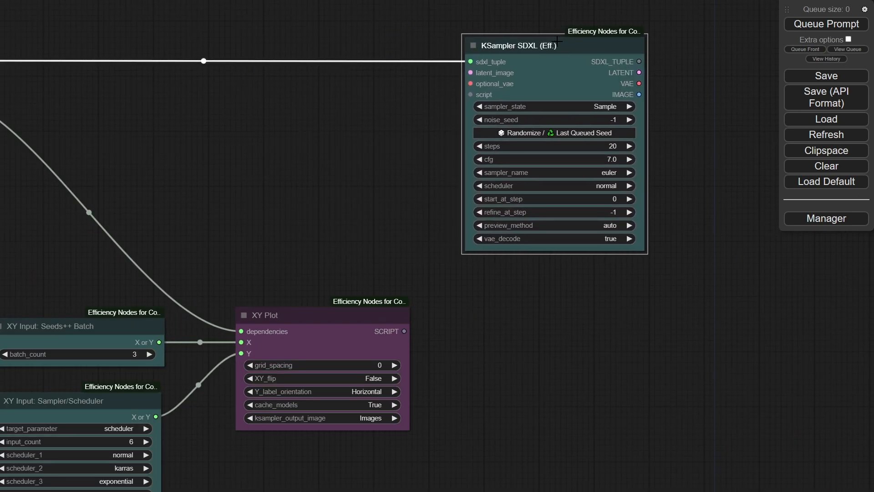
{"action": "left_click_drag", "start_coordinate": [404, 331], "coordinate": [470, 94]}
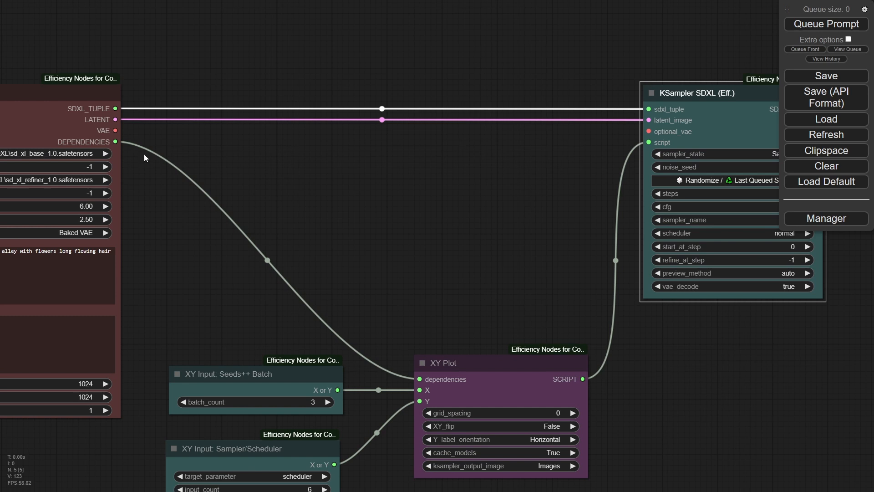
{"action": "left_click_drag", "start_coordinate": [115, 131], "coordinate": [648, 132]}
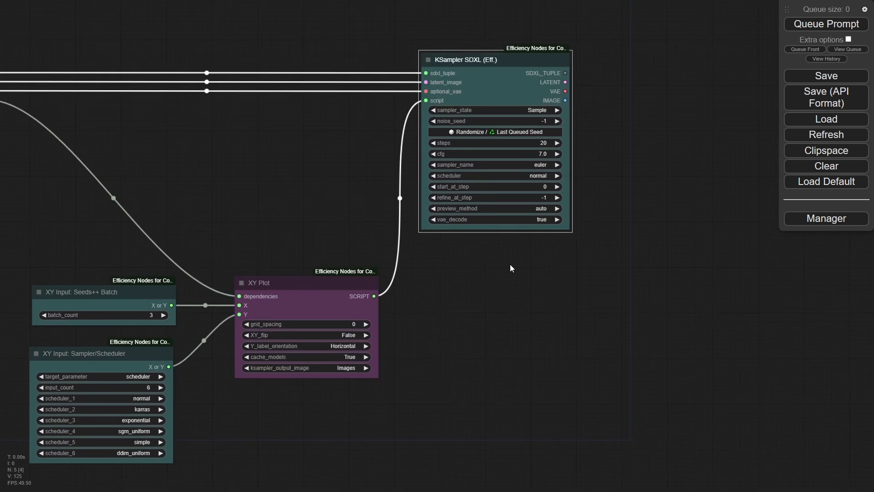
{"action": "left_click_drag", "start_coordinate": [564, 101], "coordinate": [630, 123]}
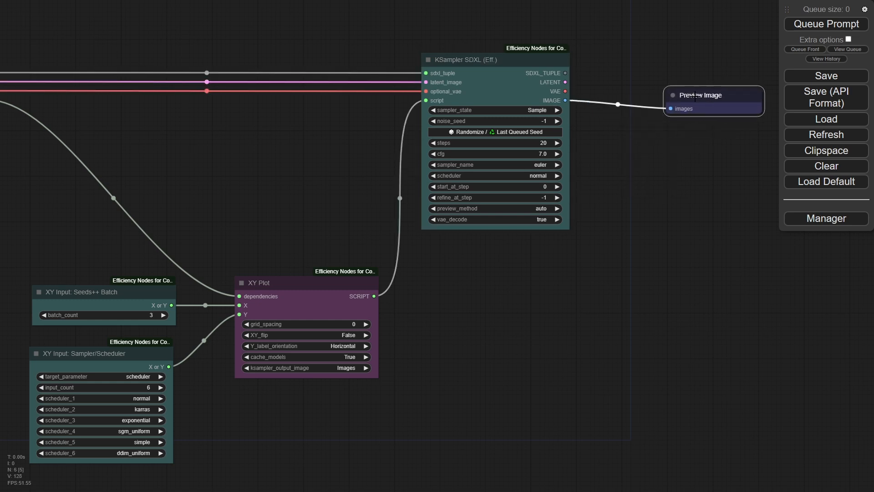
Set the Manager's preview method to TAESD (slow) and close the menu.
{"action": "left_click", "coordinate": [827, 218]}
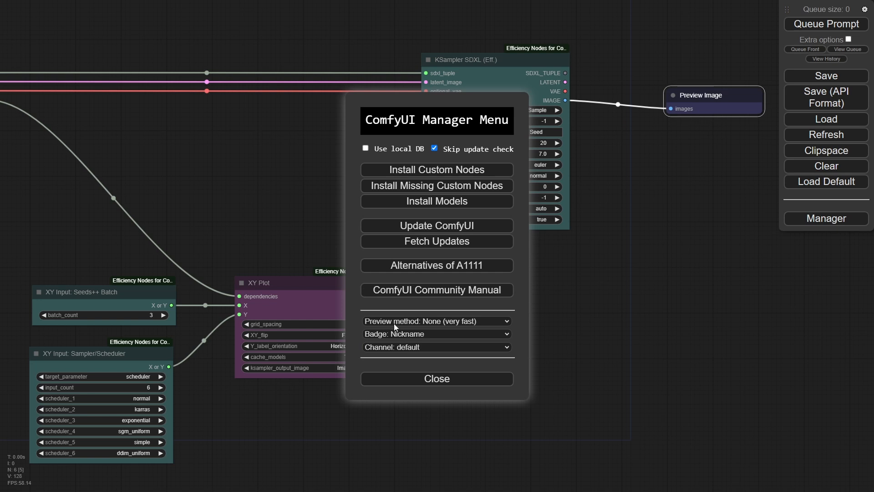
{"action": "mouse_move", "coordinate": [460, 324]}
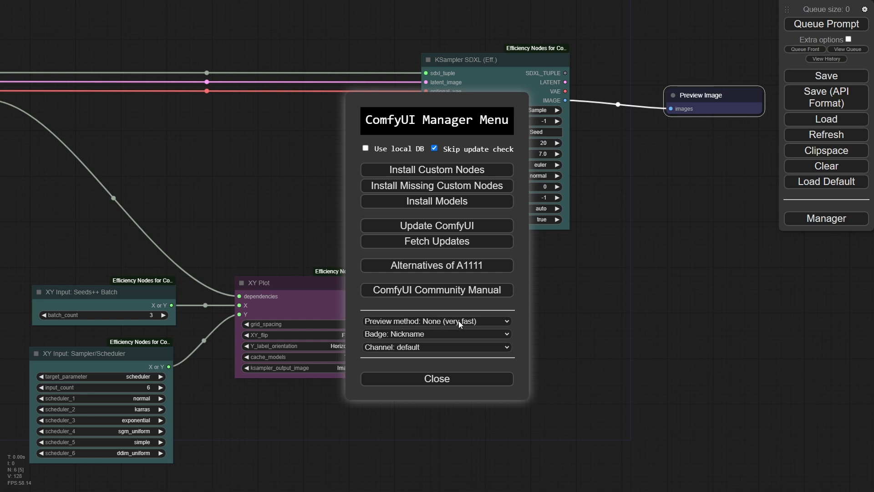
{"action": "left_click", "coordinate": [436, 321]}
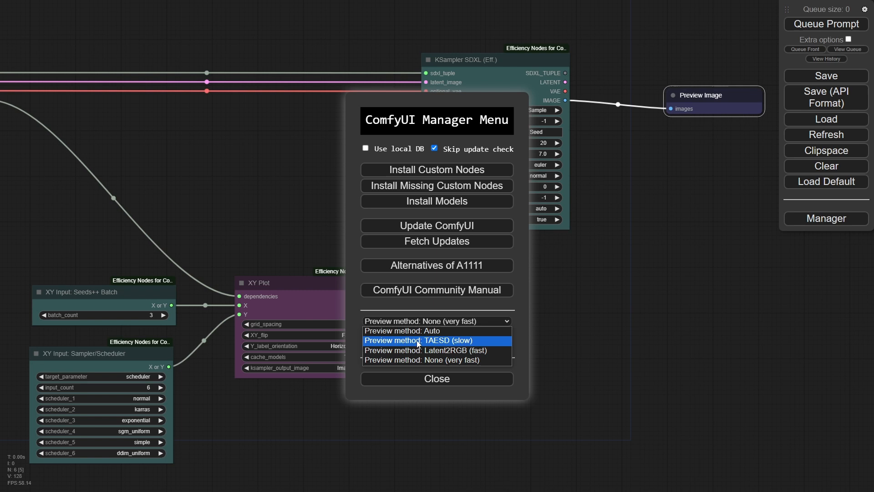
{"action": "left_click", "coordinate": [418, 340]}
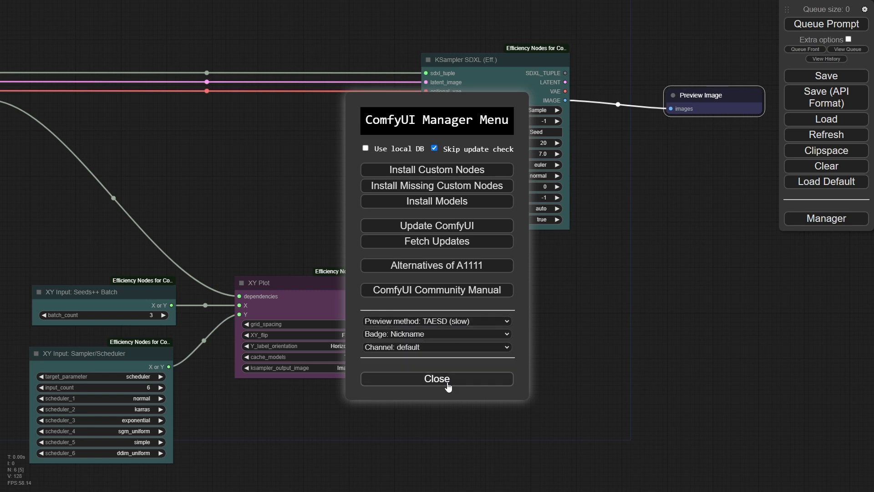
{"action": "left_click", "coordinate": [436, 379]}
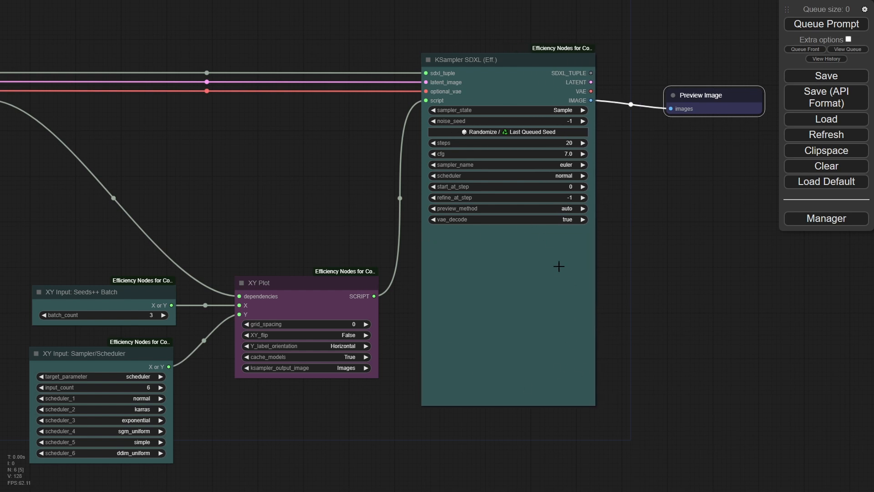
{"action": "mouse_move", "coordinate": [694, 91]}
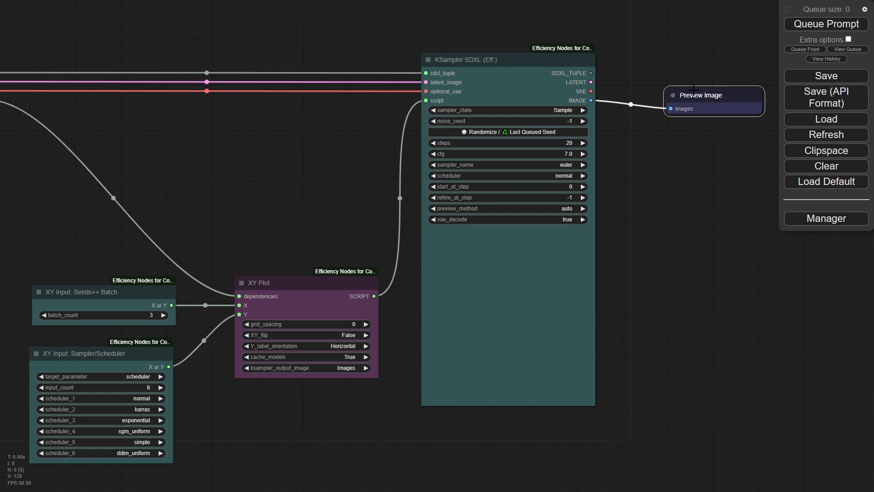
Nudge the Preview Image node into place and shift the graph view left.
{"action": "left_click_drag", "start_coordinate": [700, 95], "coordinate": [704, 89]}
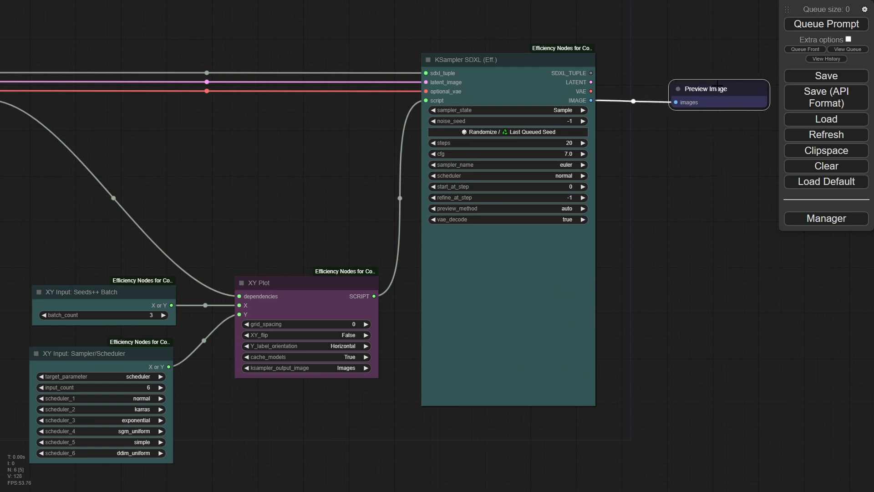
{"action": "left_click_drag", "start_coordinate": [446, 250], "coordinate": [441, 247]}
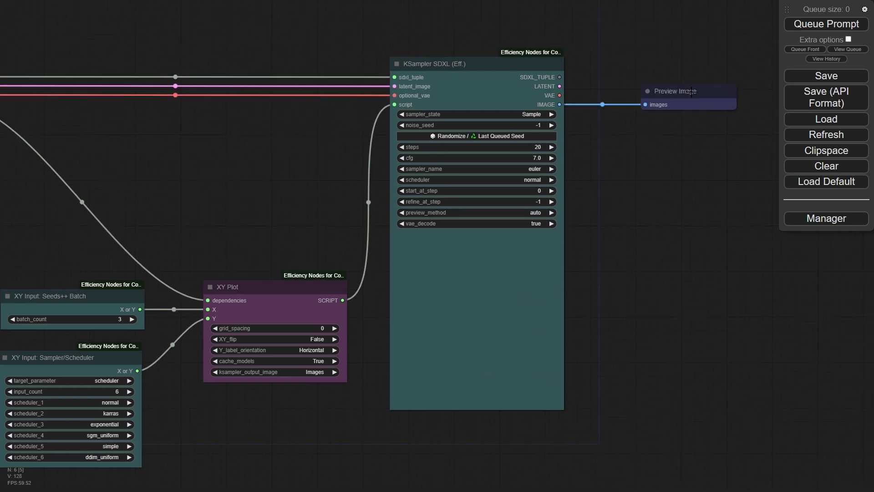
{"action": "mouse_move", "coordinate": [678, 341]}
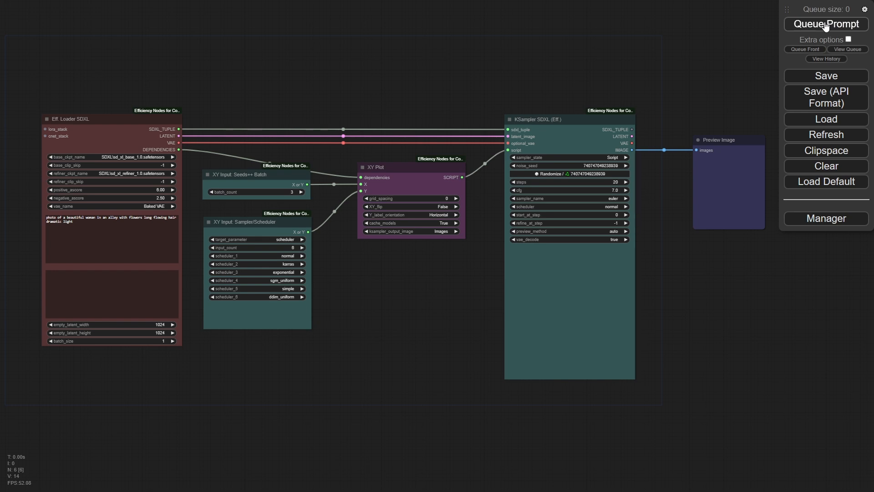
Queue the workflow to render the XY grid of three seeds across six schedulers.
{"action": "left_click", "coordinate": [827, 24]}
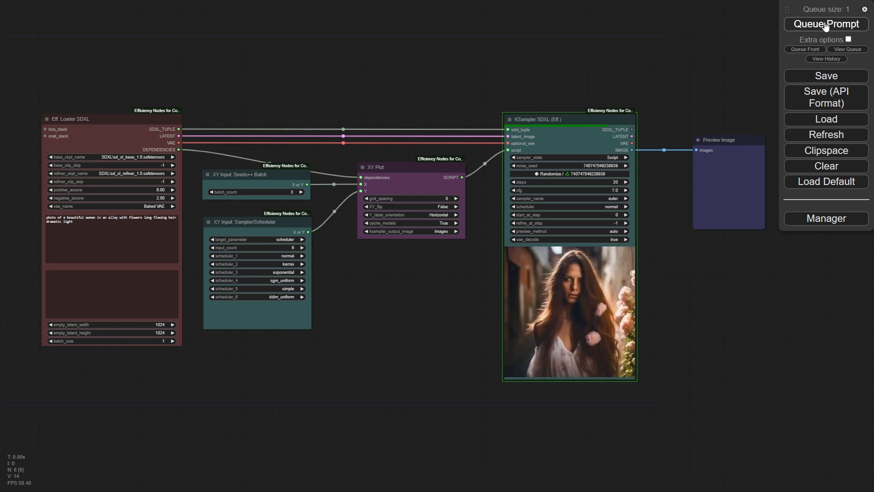
{"action": "left_click", "coordinate": [825, 24]}
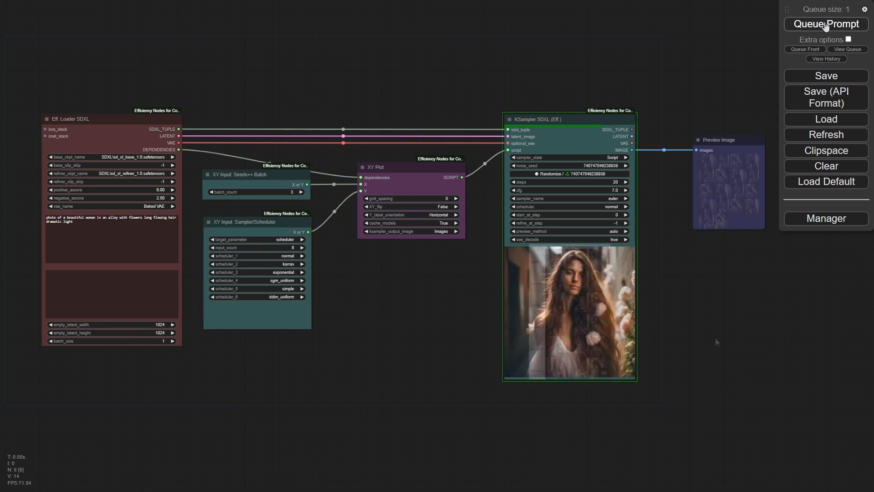
{"action": "left_click", "coordinate": [827, 24]}
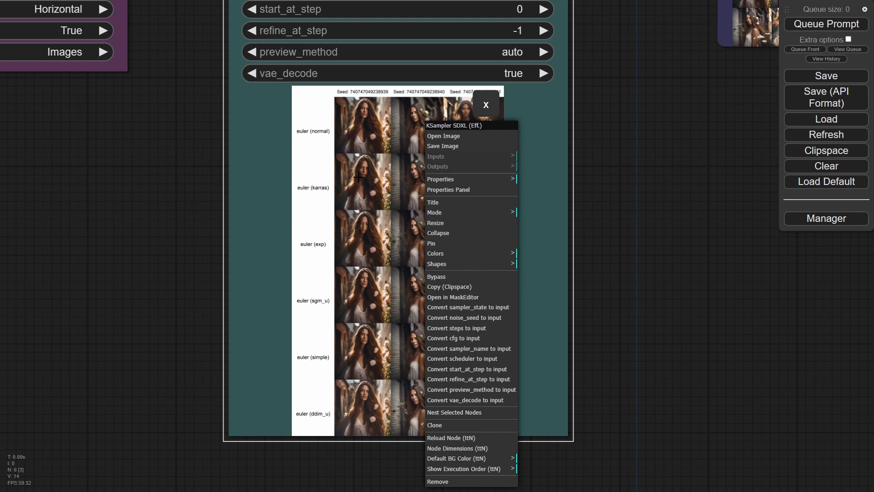
{"action": "left_click", "coordinate": [629, 177]}
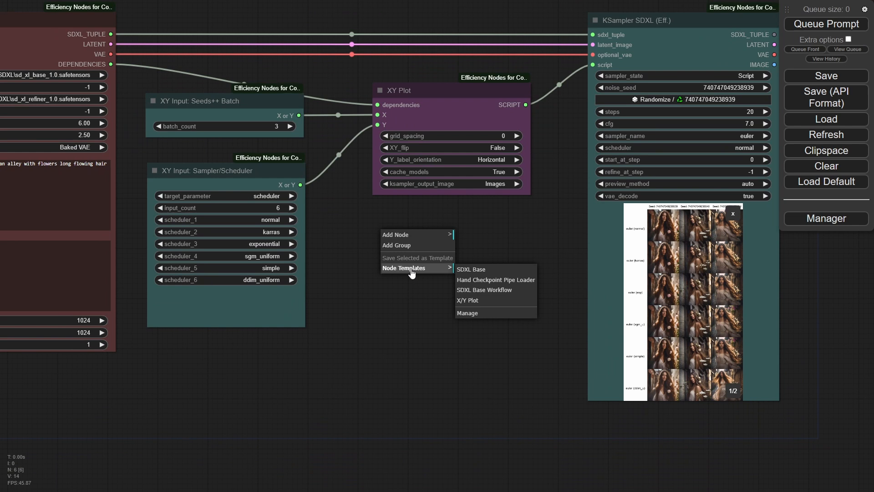
{"action": "left_click", "coordinate": [484, 290]}
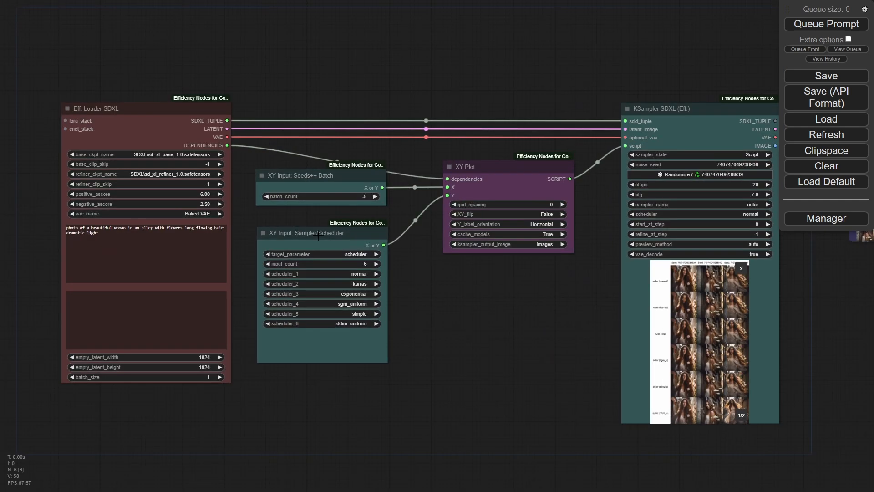
{"action": "mouse_move", "coordinate": [268, 365]}
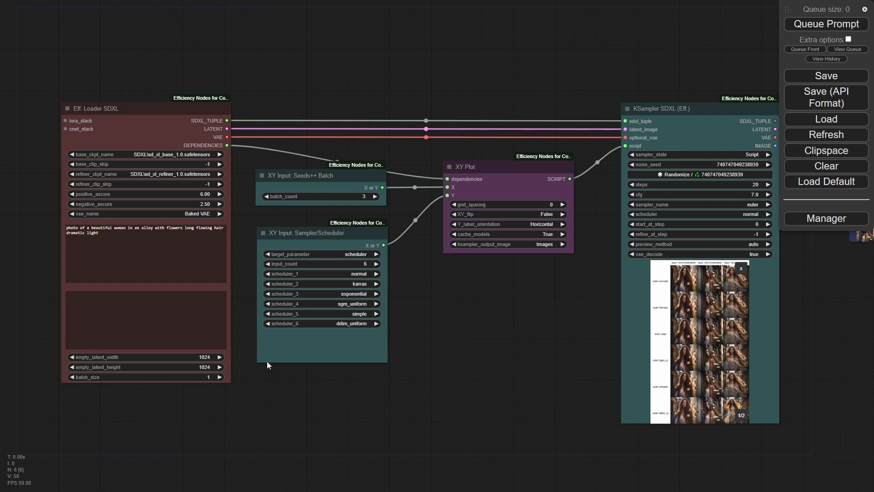
{"action": "mouse_move", "coordinate": [402, 318]}
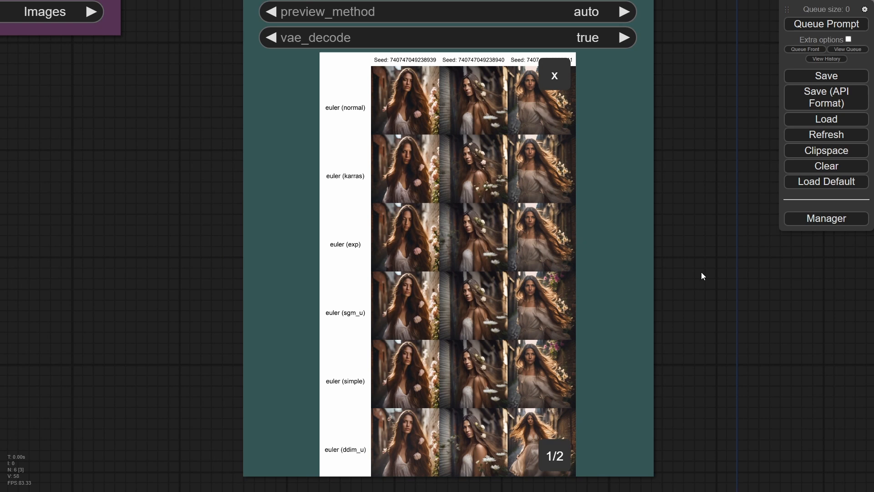
{"action": "mouse_move", "coordinate": [311, 298]}
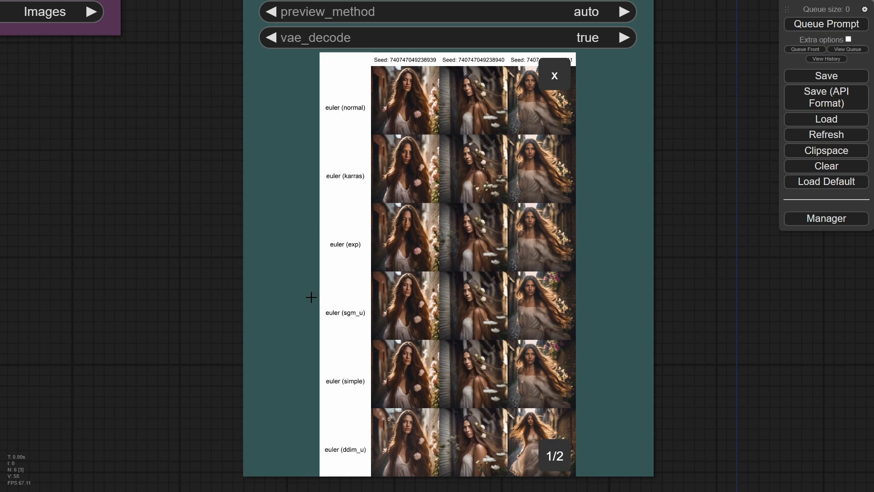
{"action": "mouse_move", "coordinate": [478, 211]}
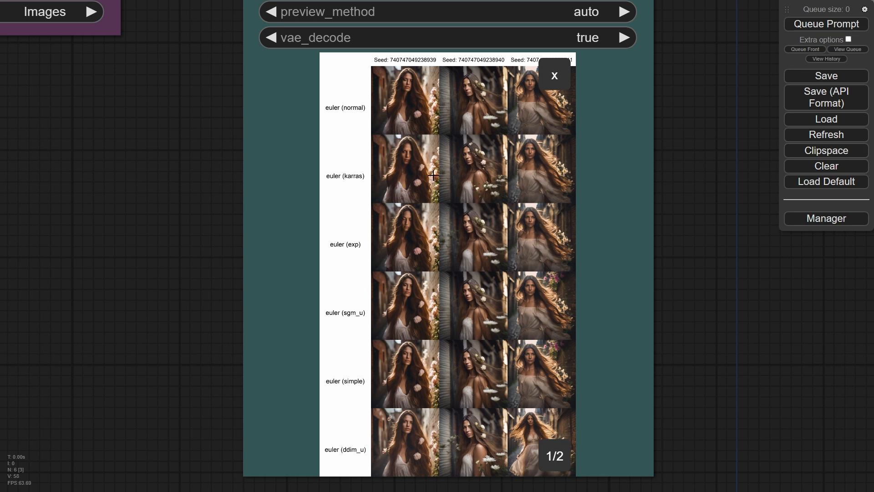
{"action": "mouse_move", "coordinate": [361, 244]}
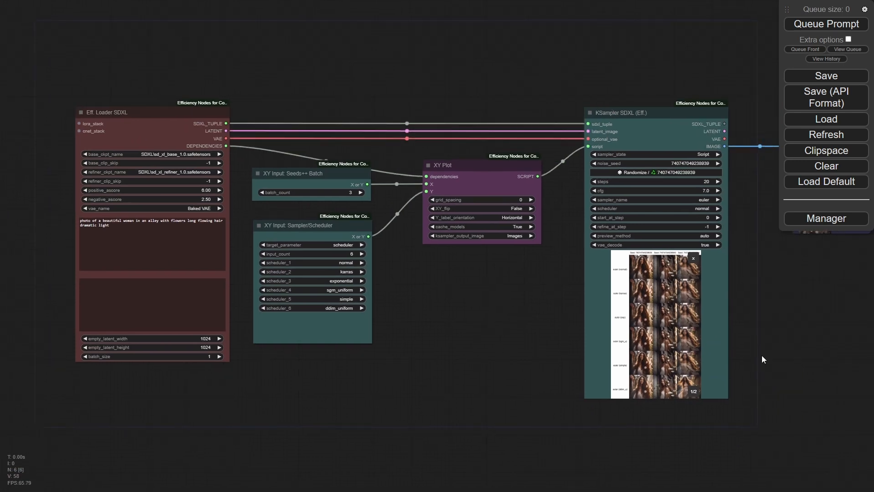
{"action": "mouse_move", "coordinate": [776, 357]}
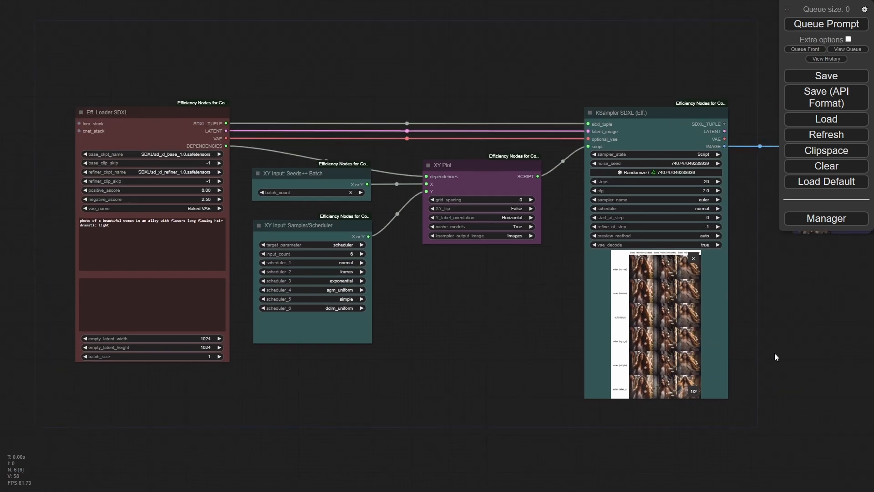